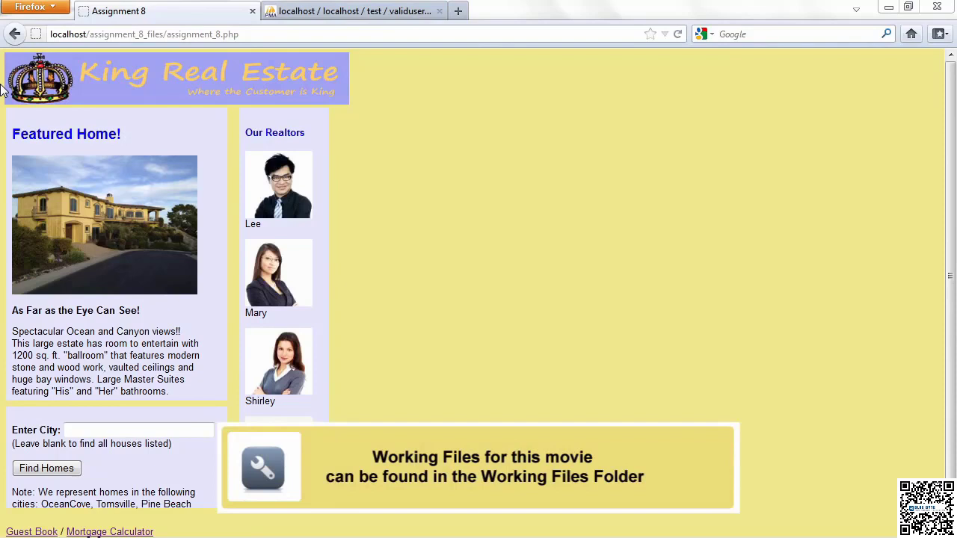
pyautogui.moveTo(239, 173)
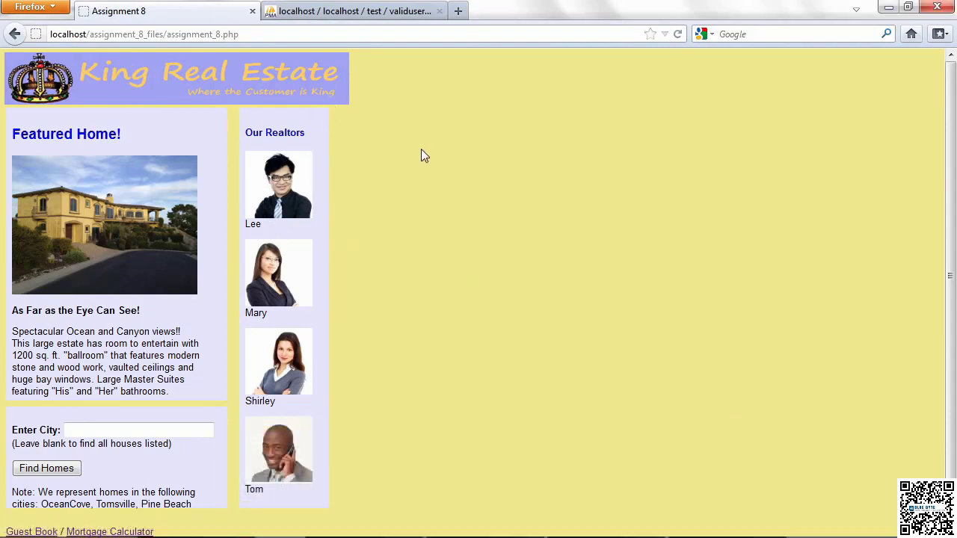
# Run Find Homes with the Enter City box blank to list every home for sale
pyautogui.scroll(-3)
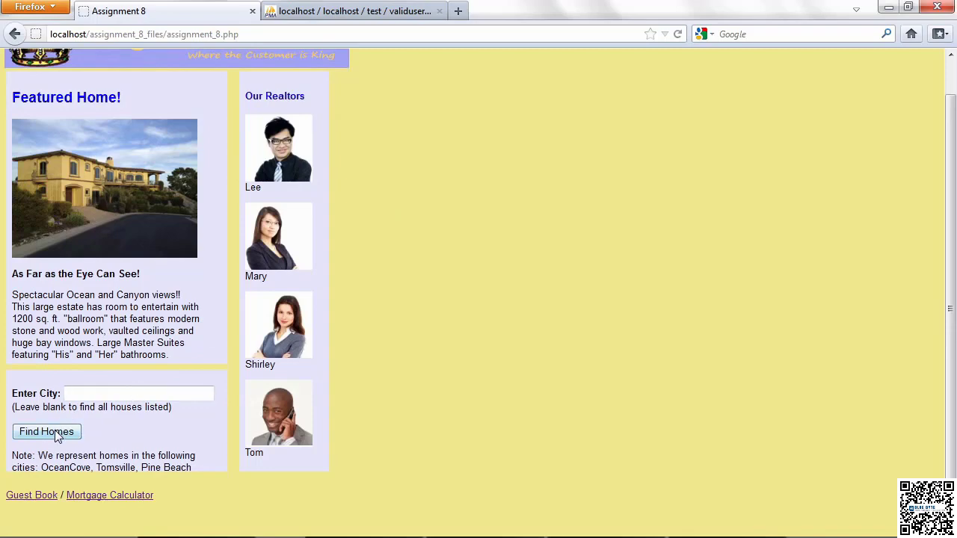
pyautogui.click(44, 431)
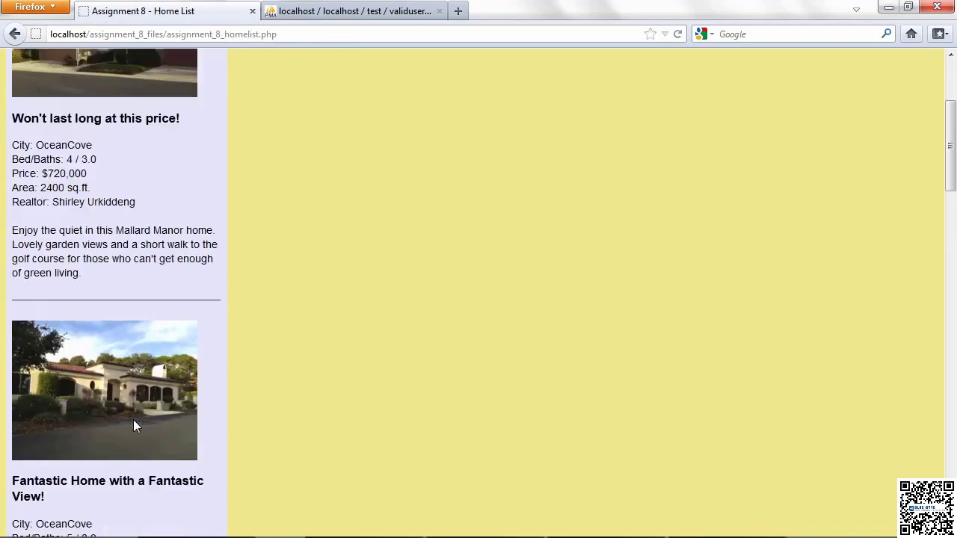
pyautogui.scroll(-3)
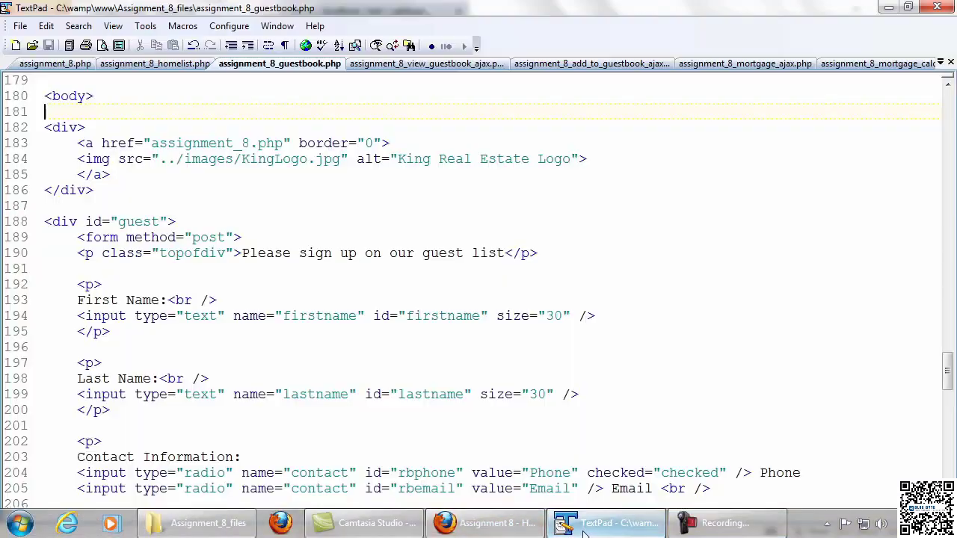
# Show the assignment_8_homelist.php source and look through the home list code
pyautogui.click(156, 62)
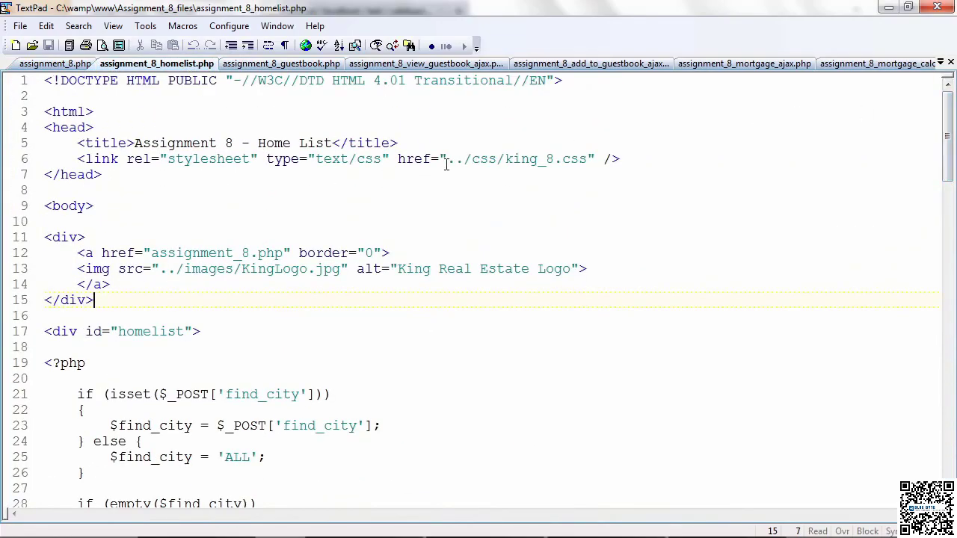
pyautogui.moveTo(446, 159); pyautogui.dragTo(481, 158)
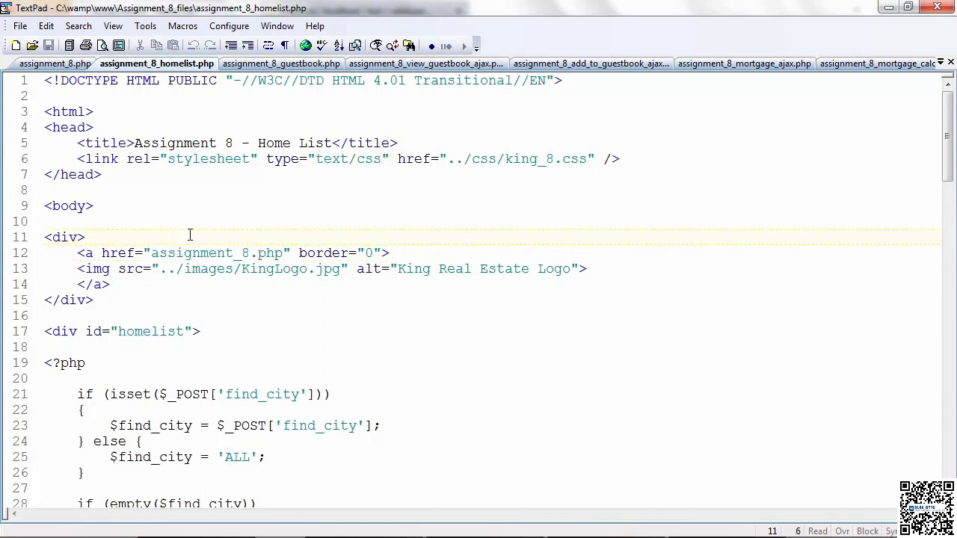
pyautogui.scroll(-3)
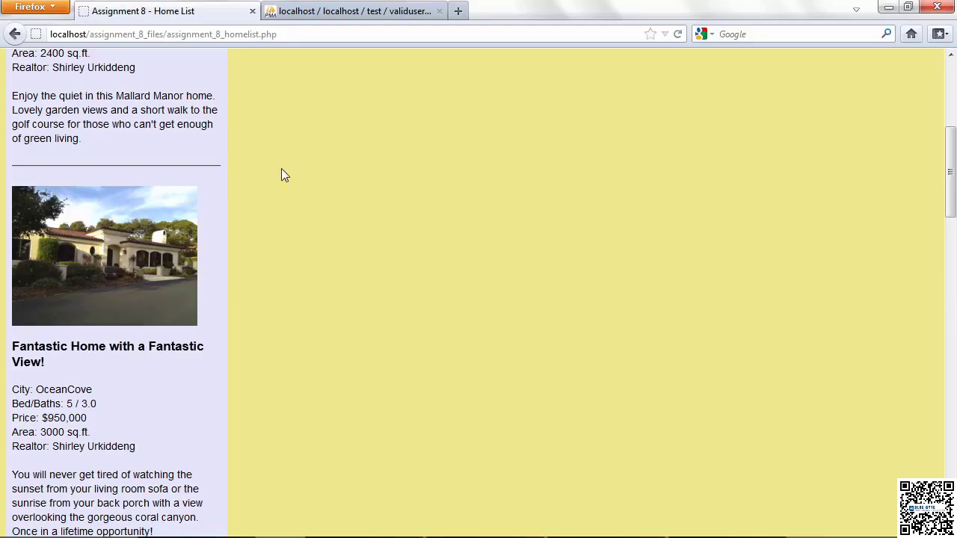
# Go to the Guest Book page and use View Guestbook to display the table of stored entries
pyautogui.scroll(3)
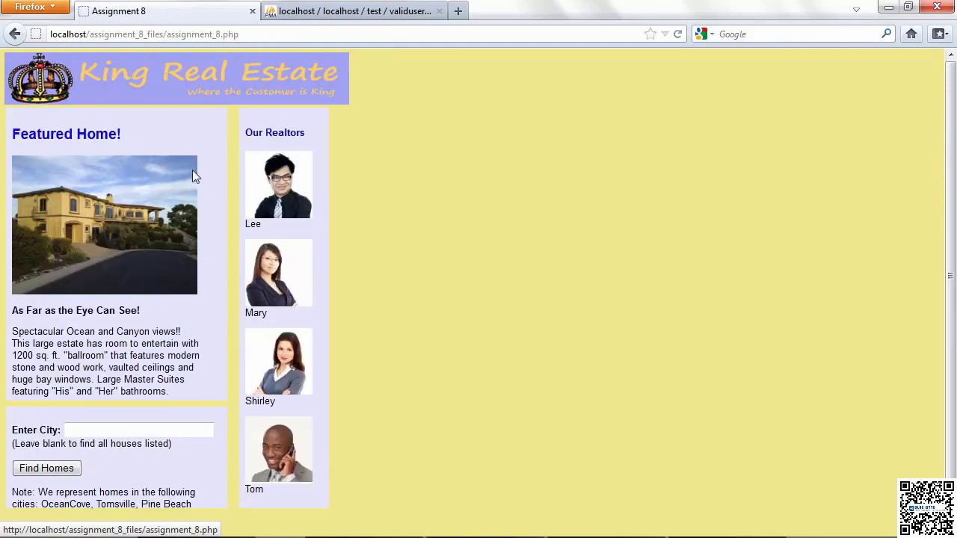
pyautogui.scroll(-3)
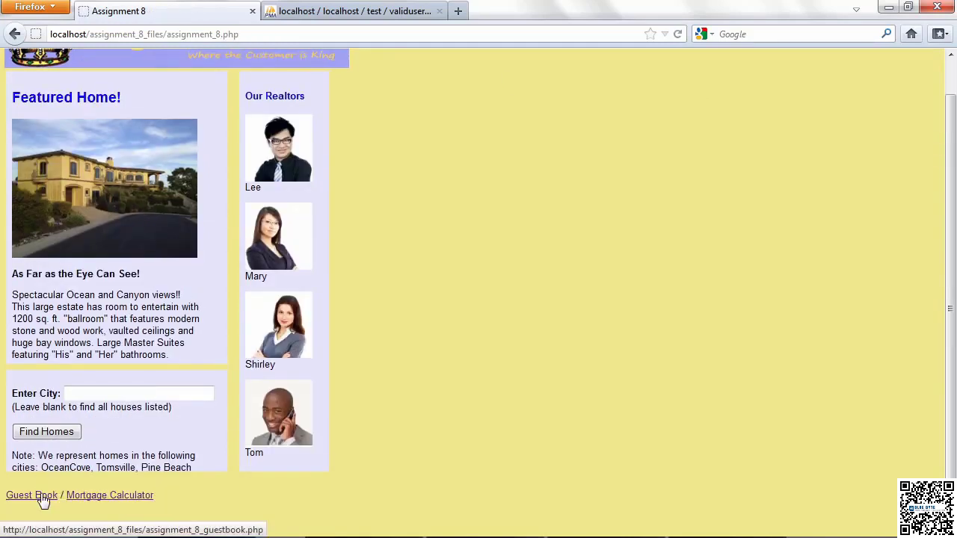
pyautogui.click(32, 494)
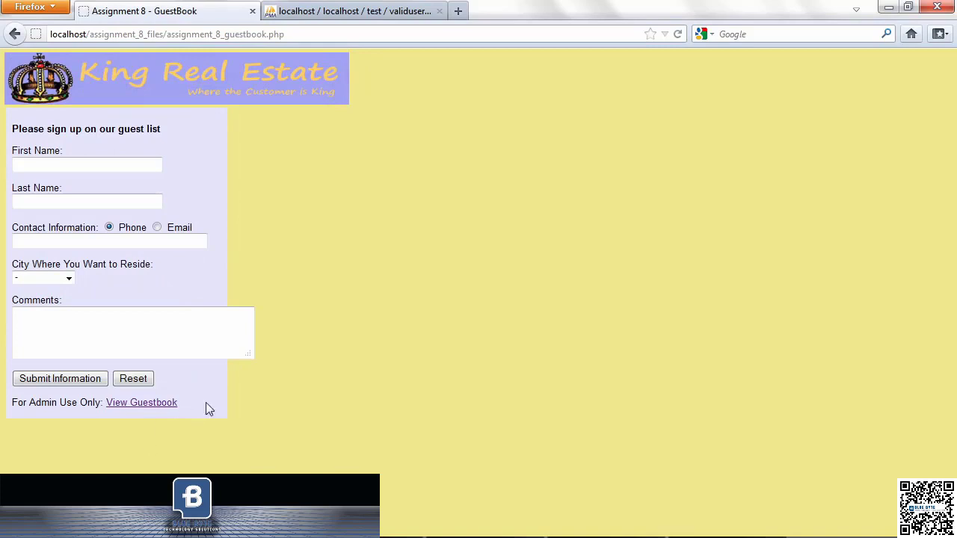
pyautogui.moveTo(248, 359); pyautogui.dragTo(209, 347)
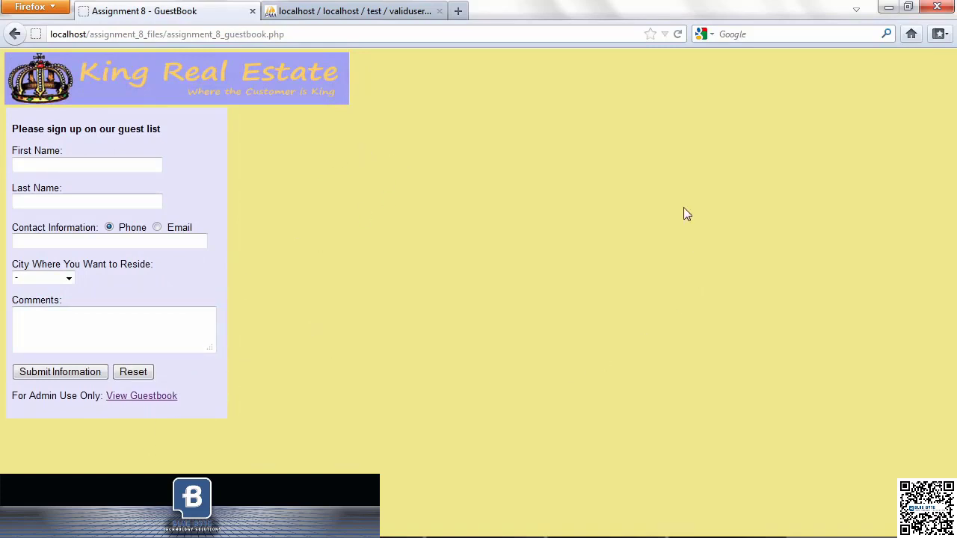
pyautogui.moveTo(458, 186)
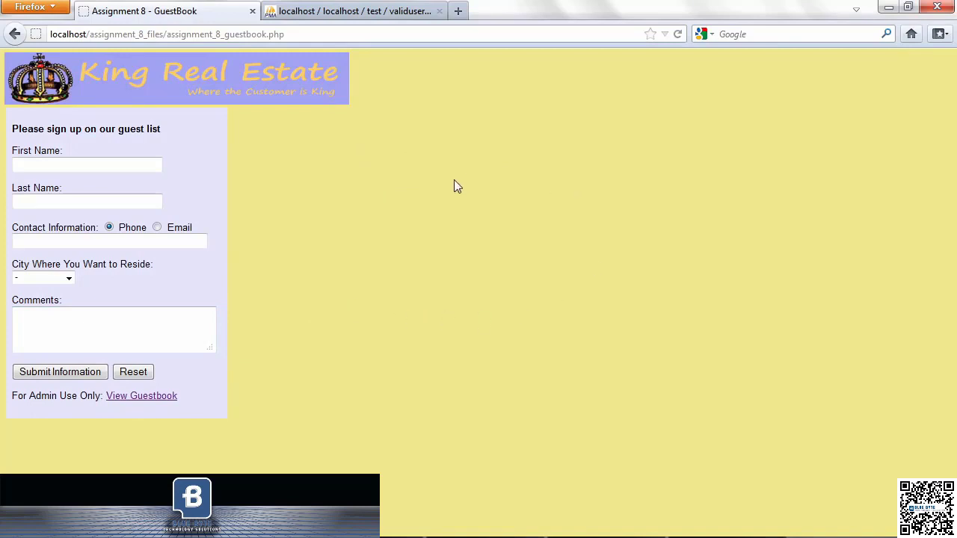
pyautogui.moveTo(335, 323)
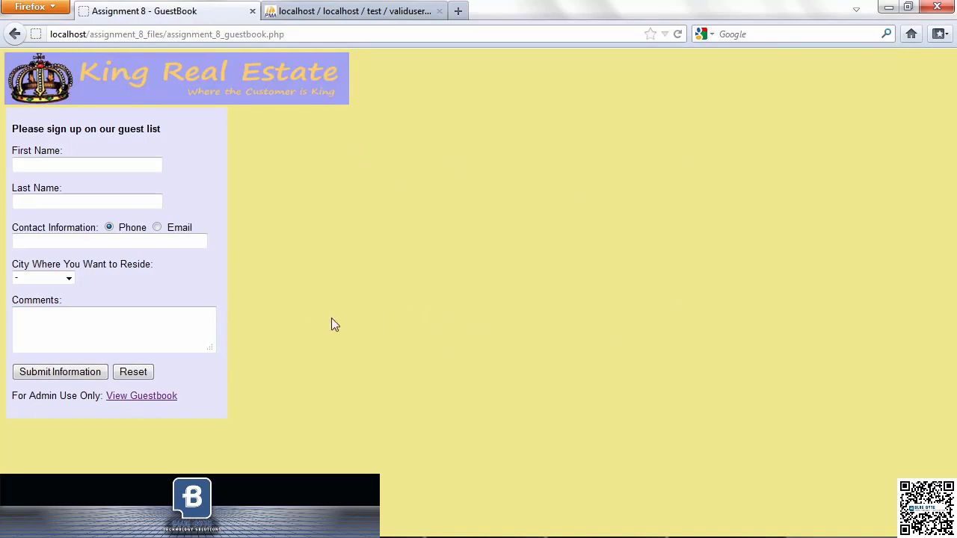
pyautogui.moveTo(425, 385)
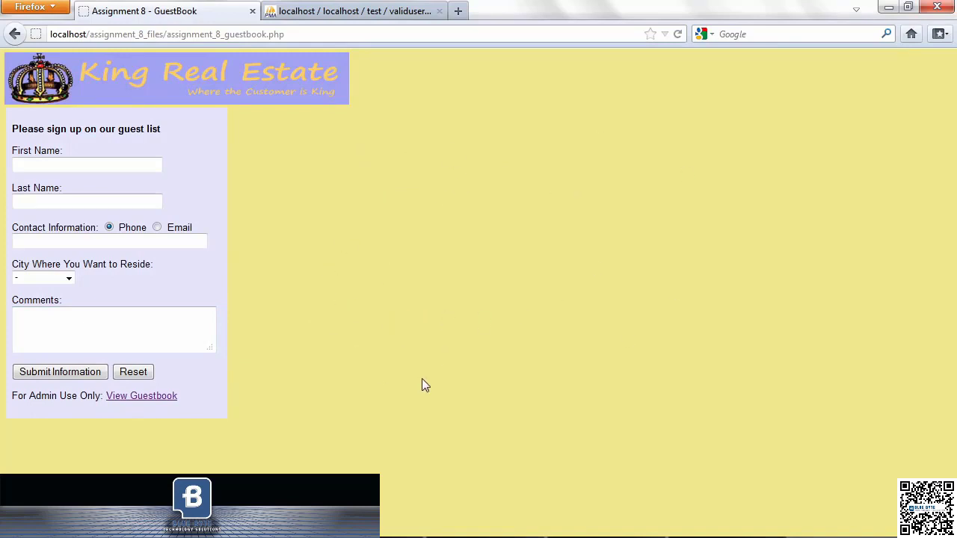
pyautogui.moveTo(141, 395)
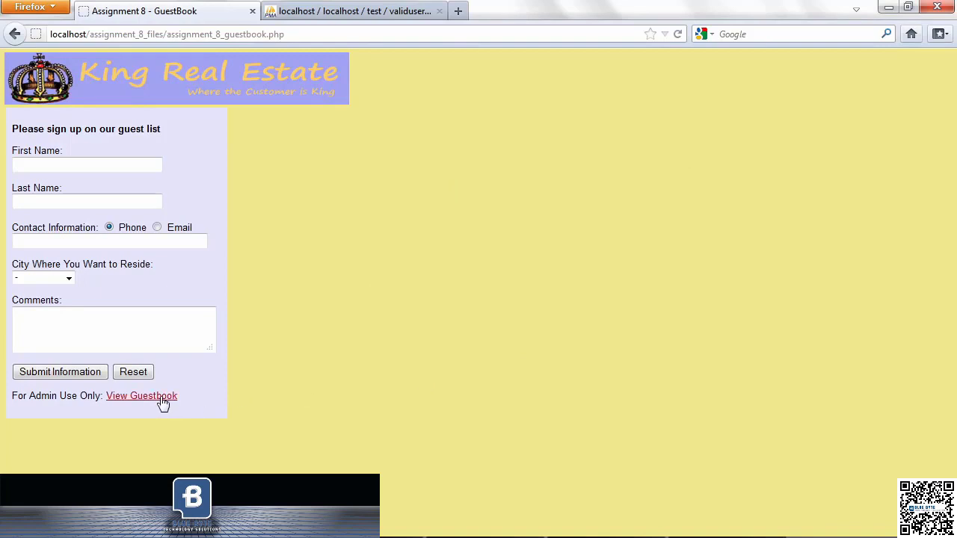
pyautogui.click(141, 395)
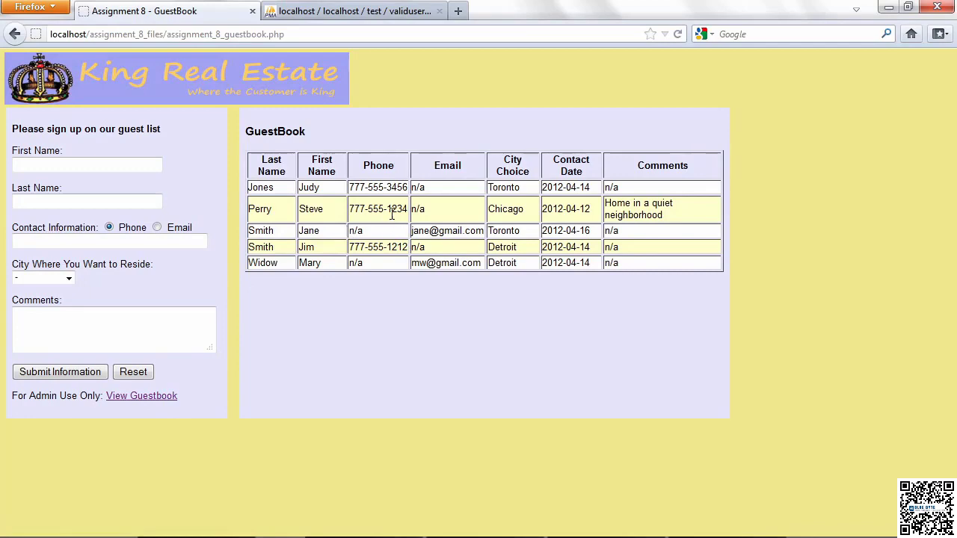
pyautogui.moveTo(344, 317)
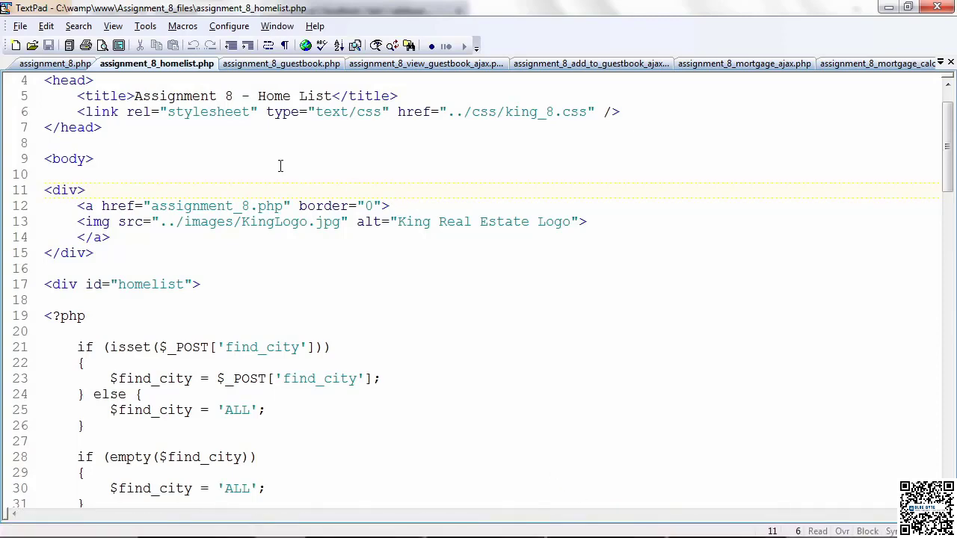
# Show assignment_8_guestbook.php and follow the sign-up form markup down to the city dropdown's PHP query
pyautogui.click(280, 63)
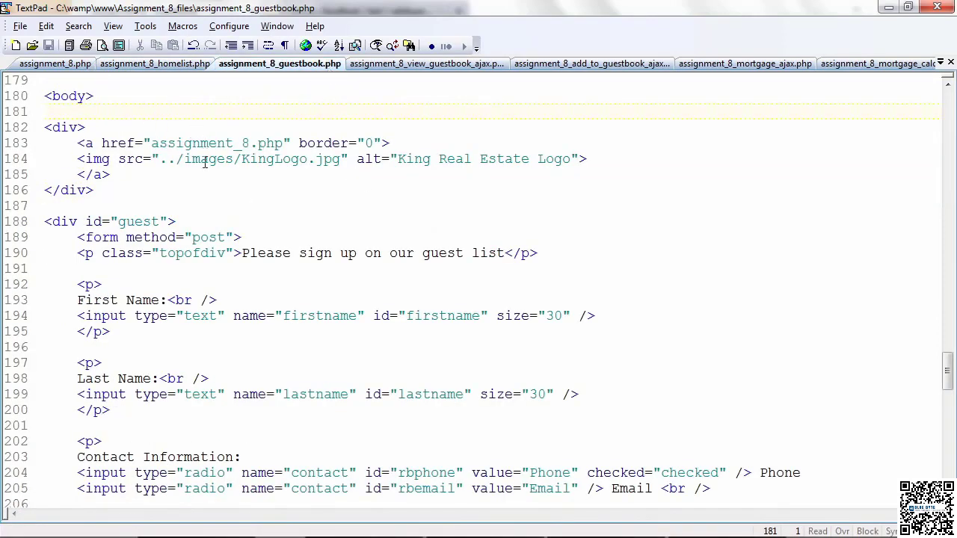
pyautogui.click(96, 190)
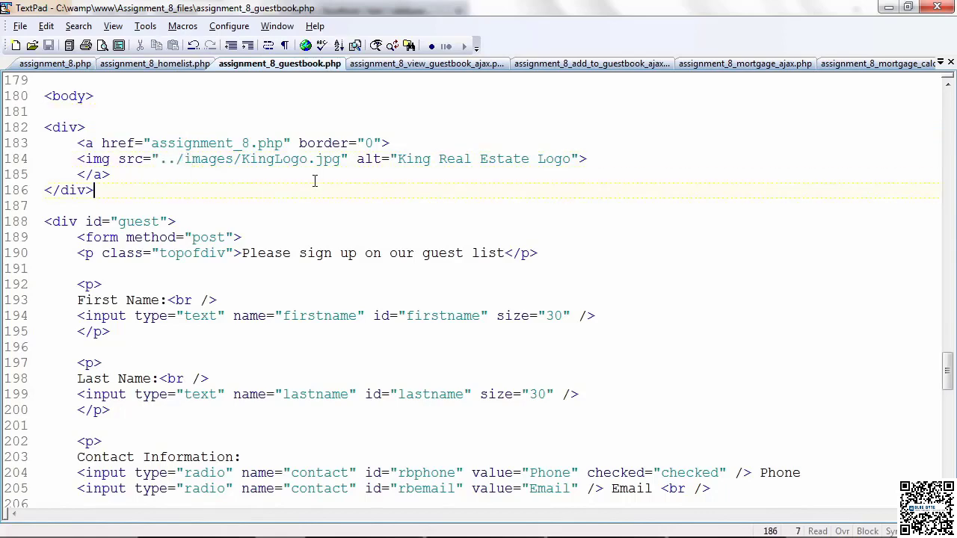
pyautogui.scroll(-3)
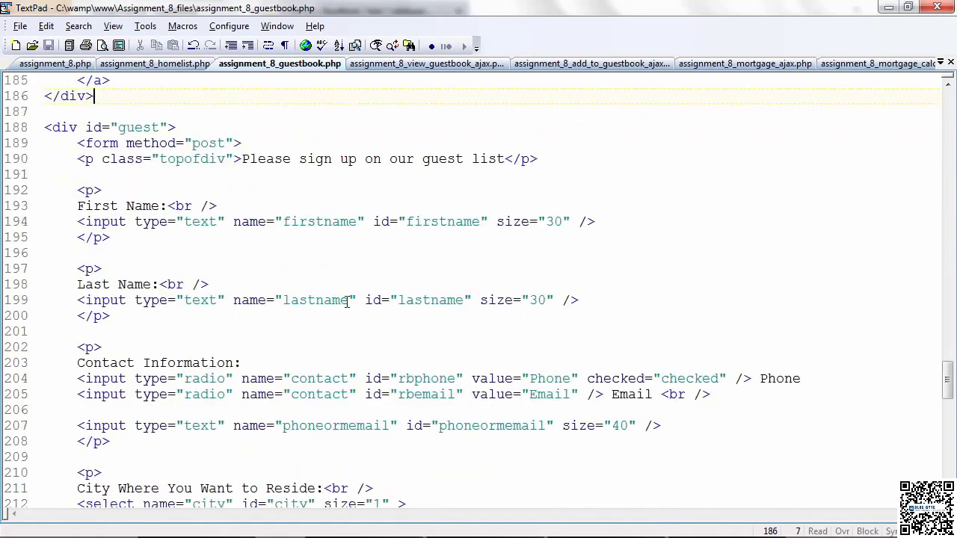
pyautogui.scroll(-3)
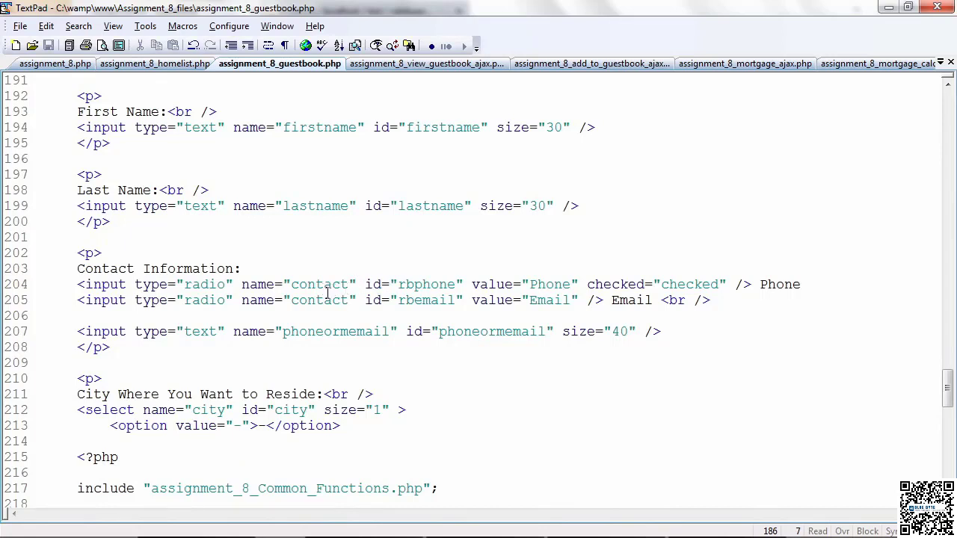
pyautogui.click(324, 284)
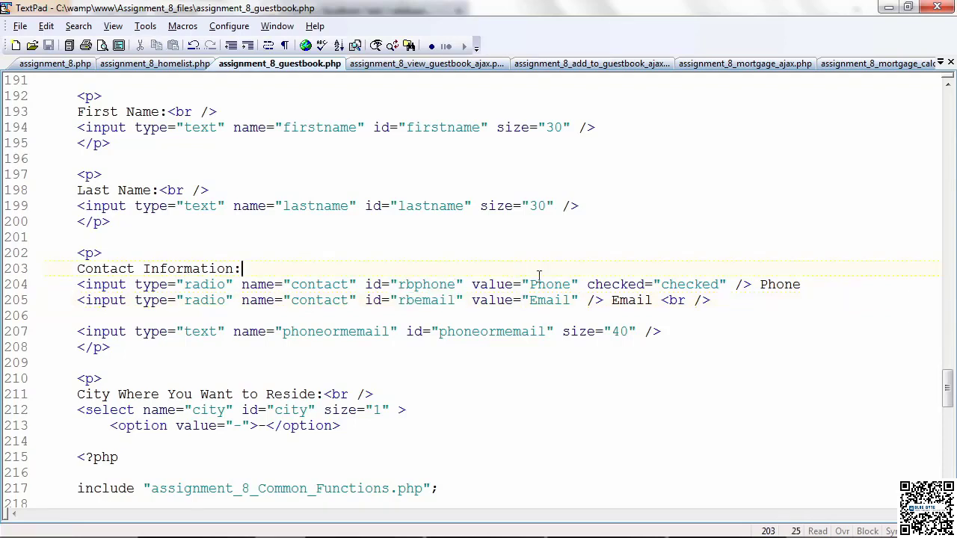
pyautogui.moveTo(586, 284); pyautogui.dragTo(733, 284)
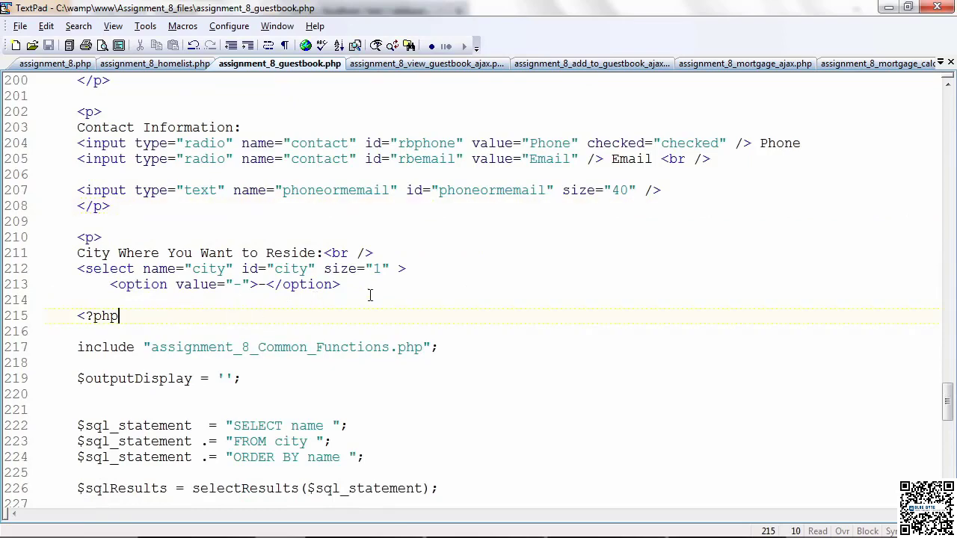
pyautogui.scroll(-3)
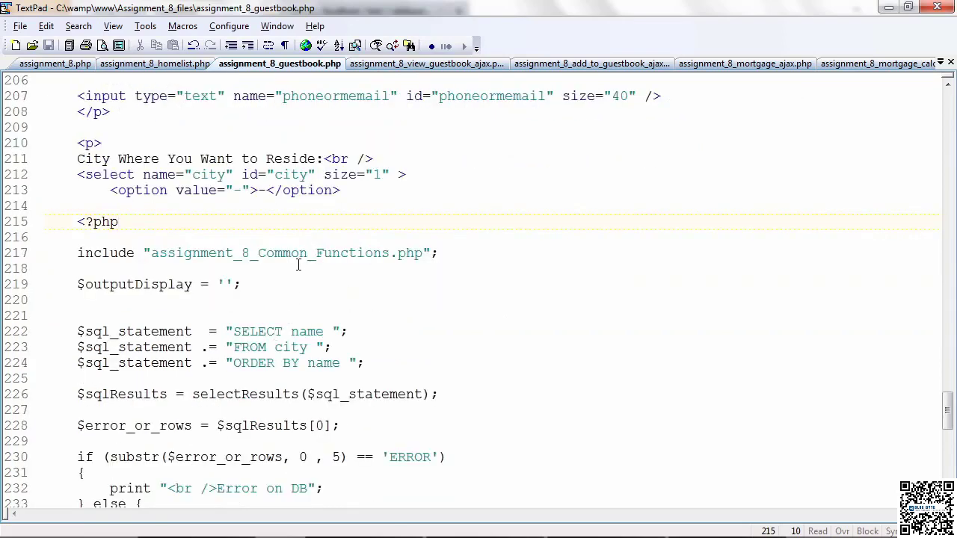
pyautogui.scroll(-3)
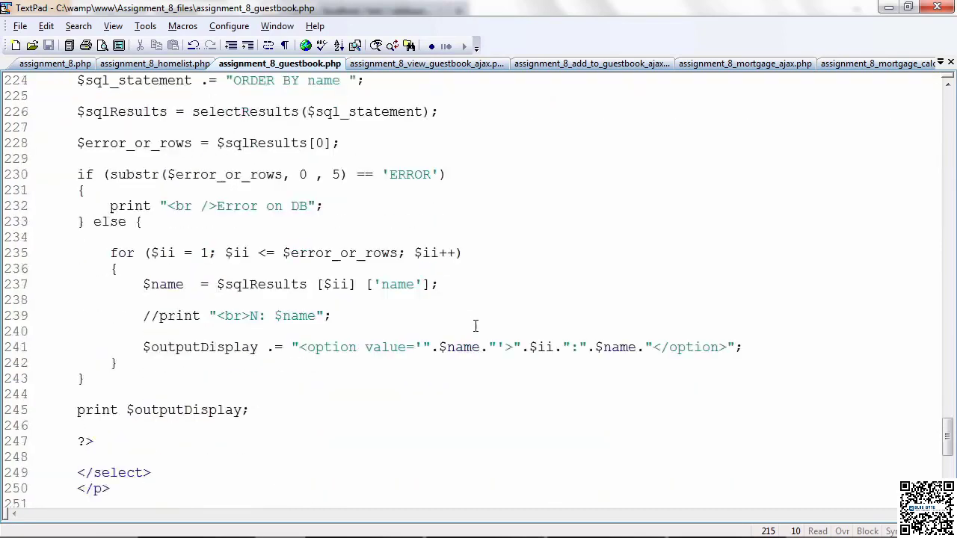
pyautogui.scroll(-3)
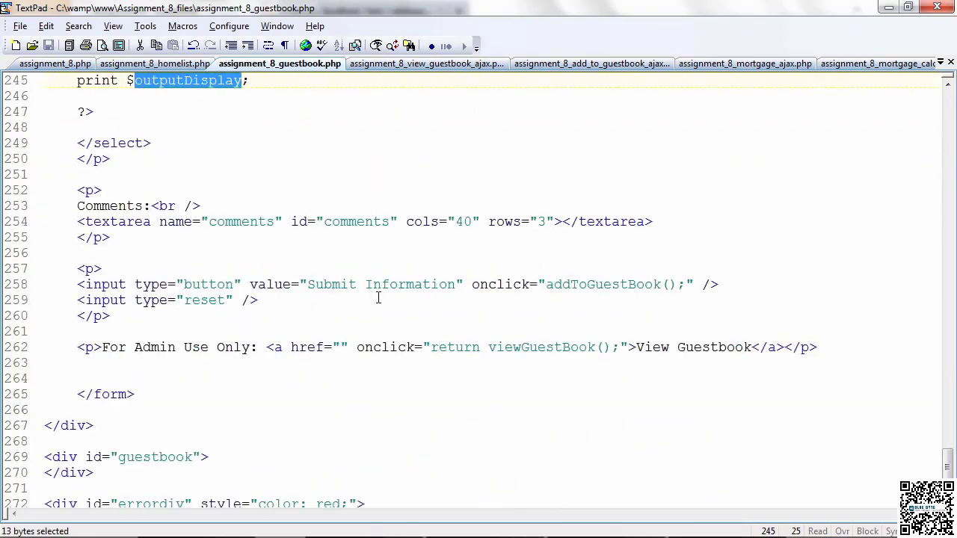
pyautogui.moveTo(247, 347)
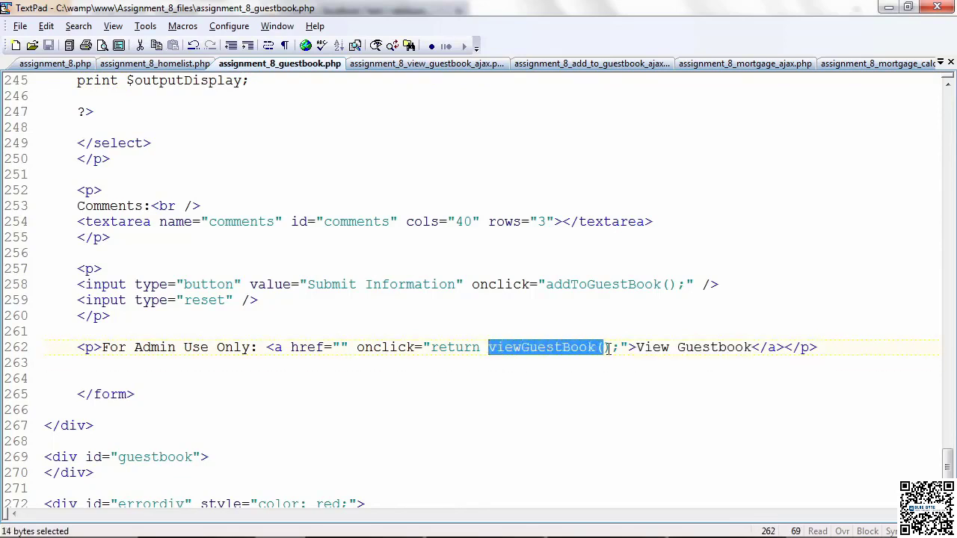
pyautogui.click(463, 346)
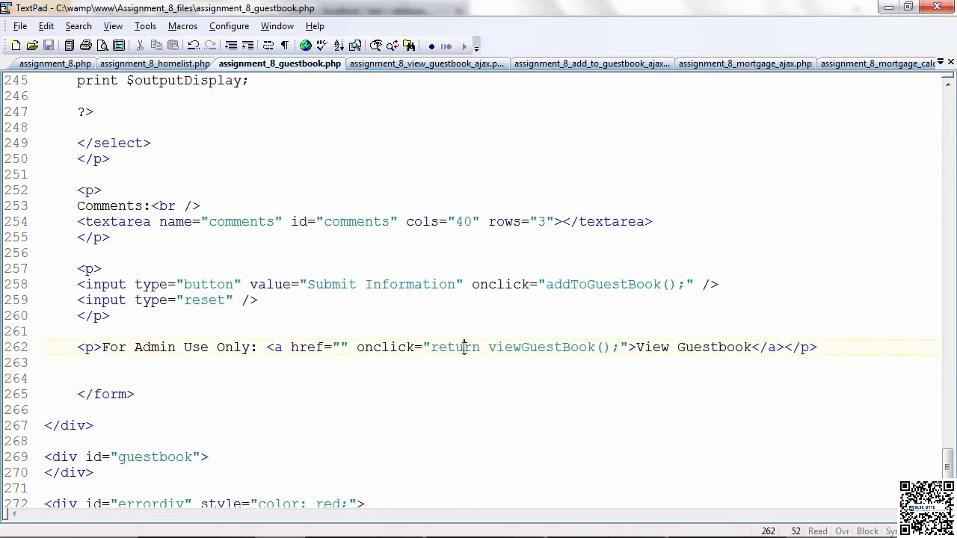
pyautogui.doubleClick(455, 347)
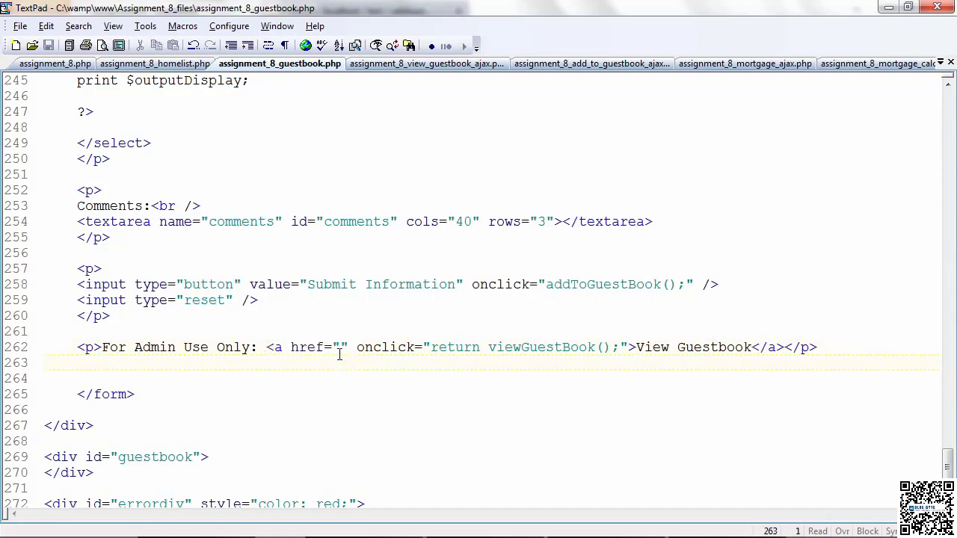
pyautogui.doubleClick(454, 347)
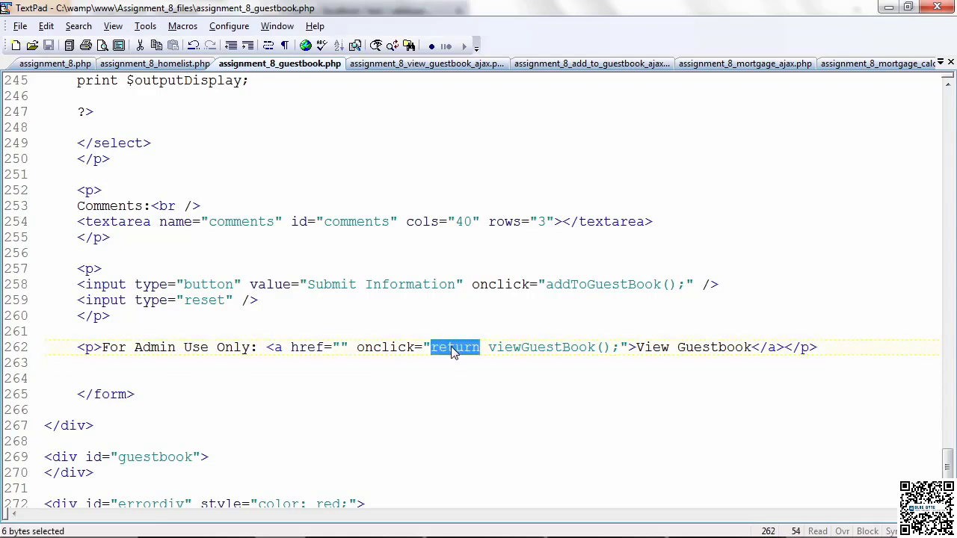
pyautogui.moveTo(357, 347)
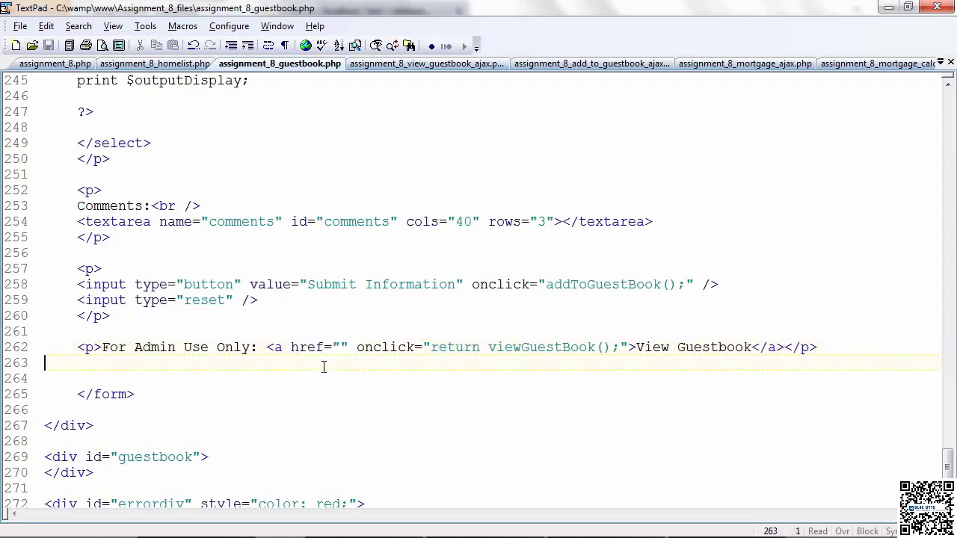
pyautogui.click(345, 347)
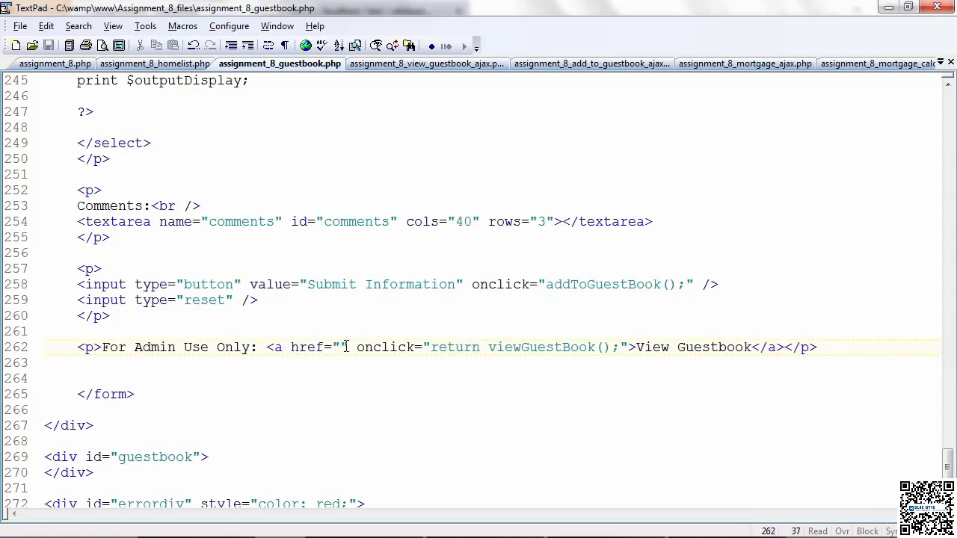
pyautogui.click(342, 347)
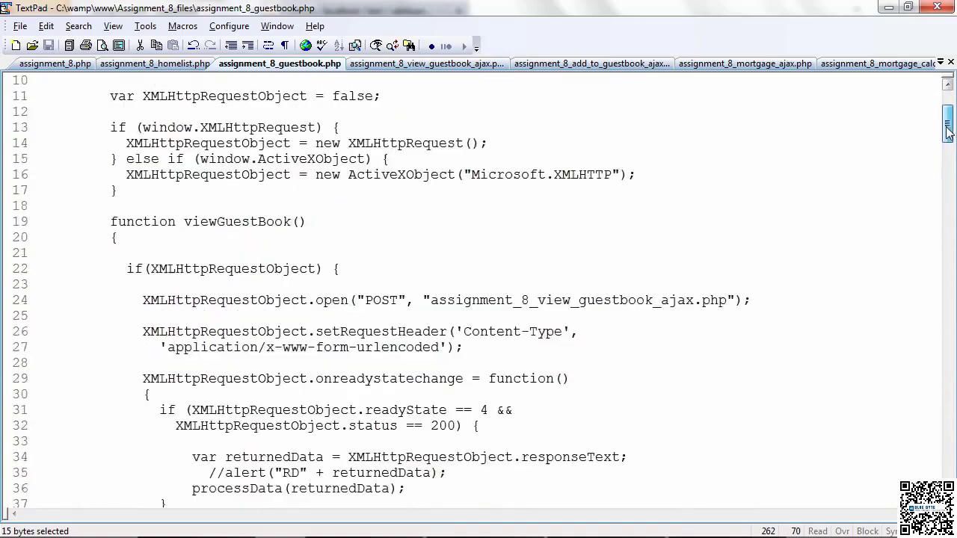
# Highlight XMLHttpRequestObject, the requested view guestbook PHP file name and responseText in viewGuestBook
pyautogui.scroll(3)
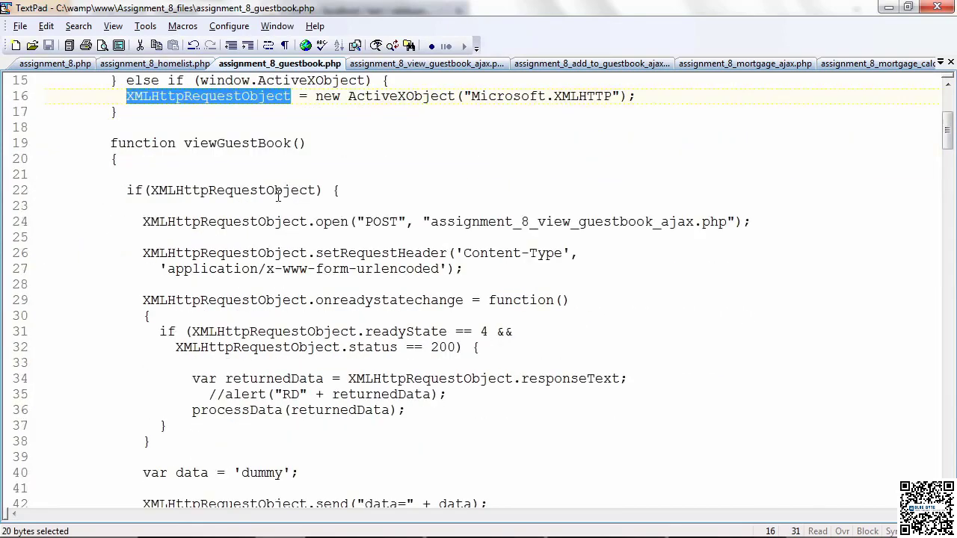
pyautogui.doubleClick(238, 144)
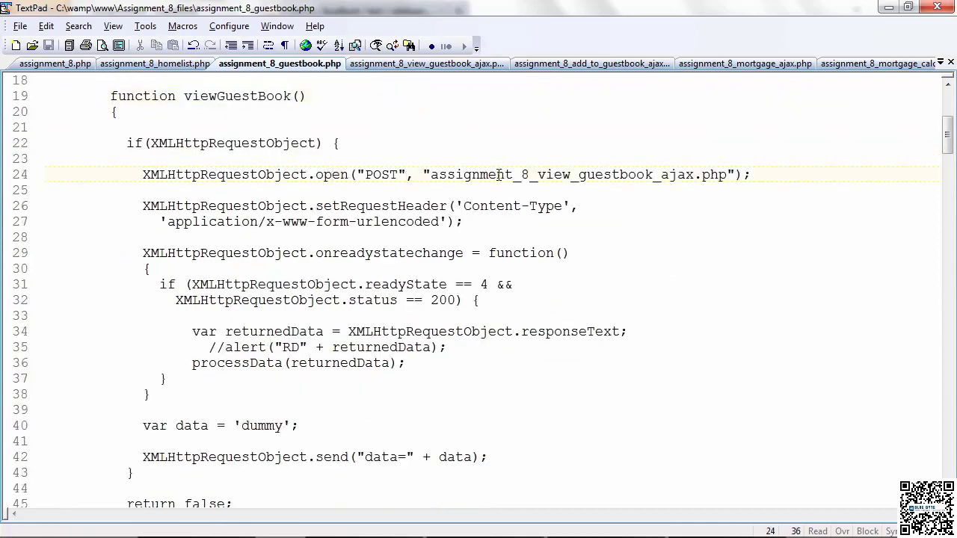
pyautogui.moveTo(430, 173); pyautogui.dragTo(604, 173)
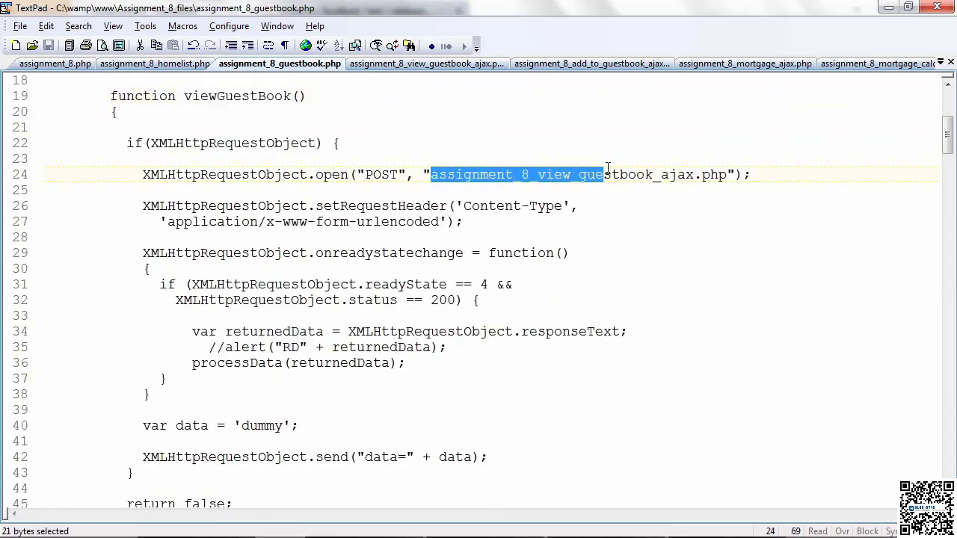
pyautogui.moveTo(604, 174); pyautogui.dragTo(694, 174)
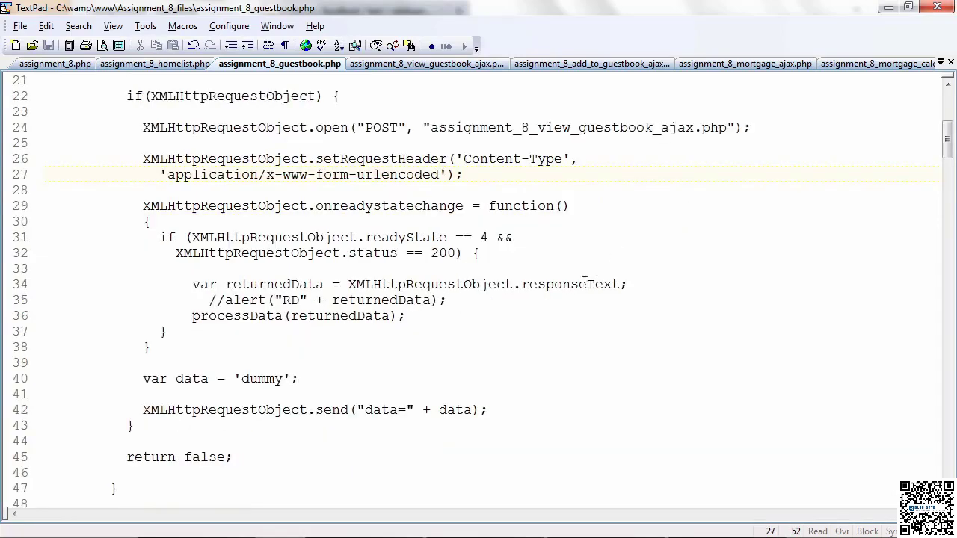
pyautogui.doubleClick(571, 284)
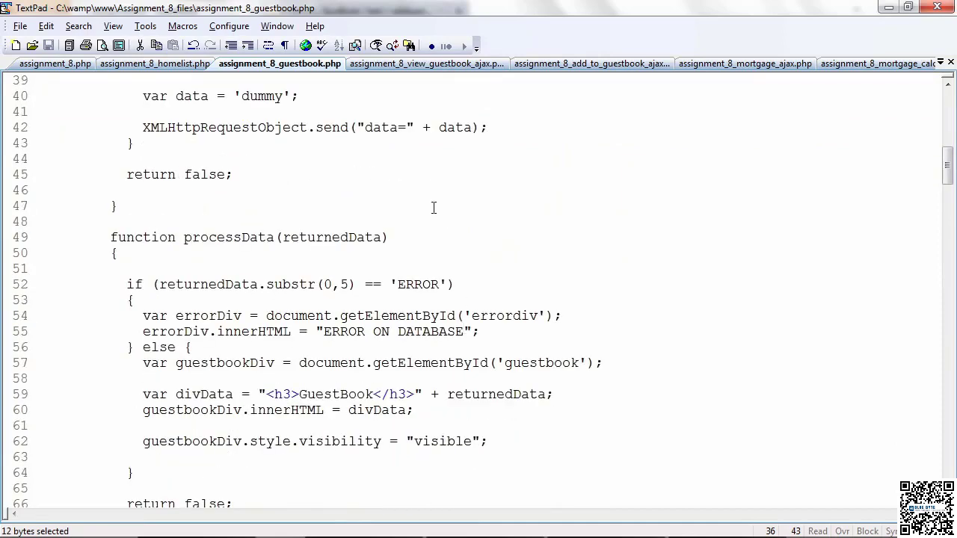
# Move down to processData and point out its error and else branches that insert the returned guestbook
pyautogui.doubleClick(264, 96)
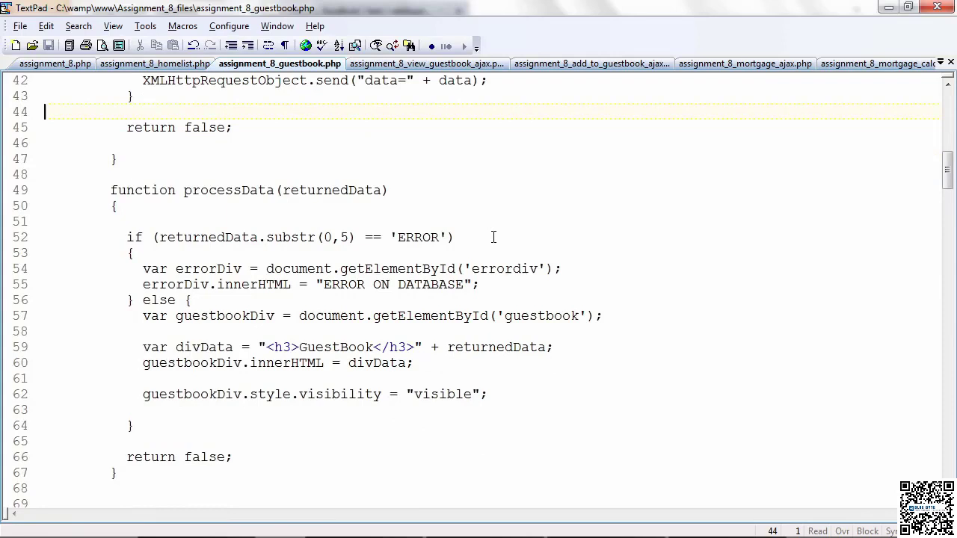
pyautogui.moveTo(502, 232)
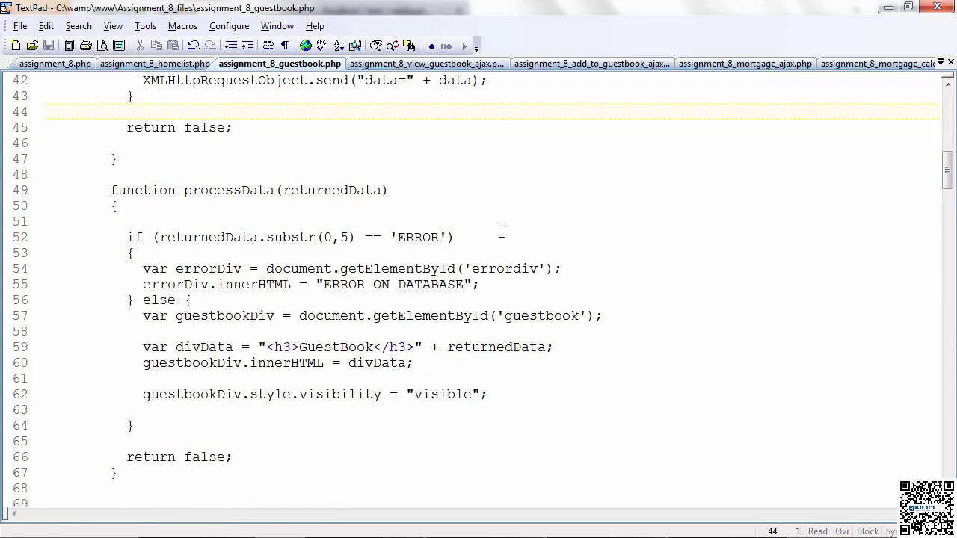
pyautogui.moveTo(318, 224)
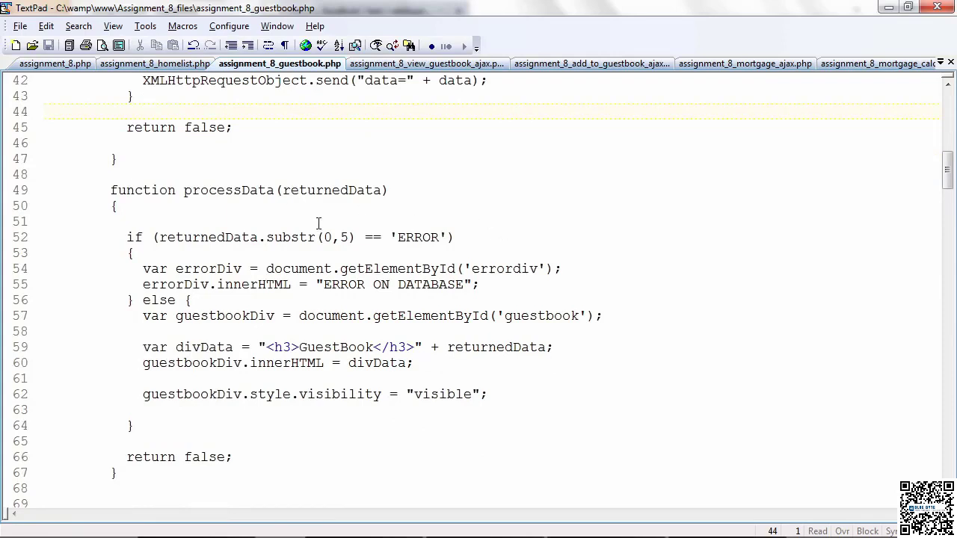
pyautogui.scroll(-3)
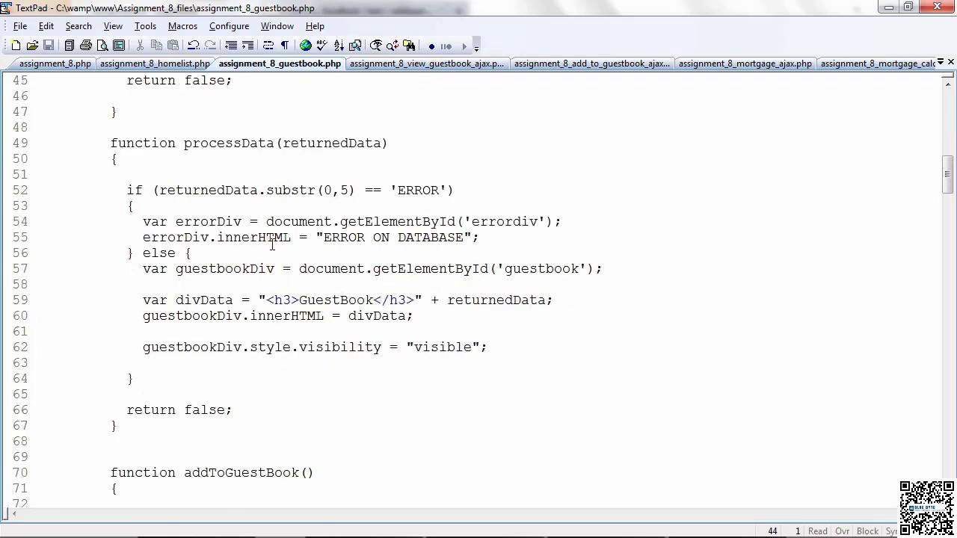
pyautogui.click(191, 252)
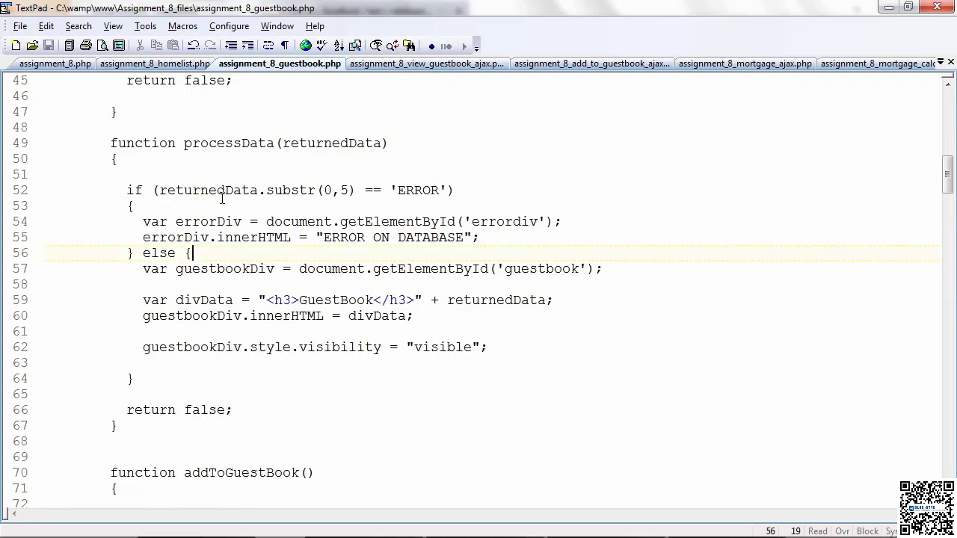
pyautogui.moveTo(334, 269)
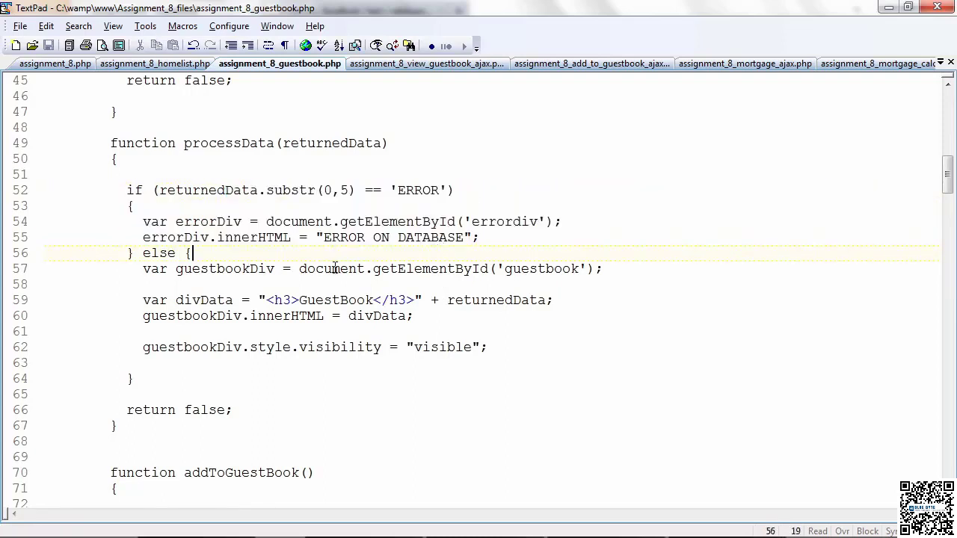
pyautogui.moveTo(448, 299)
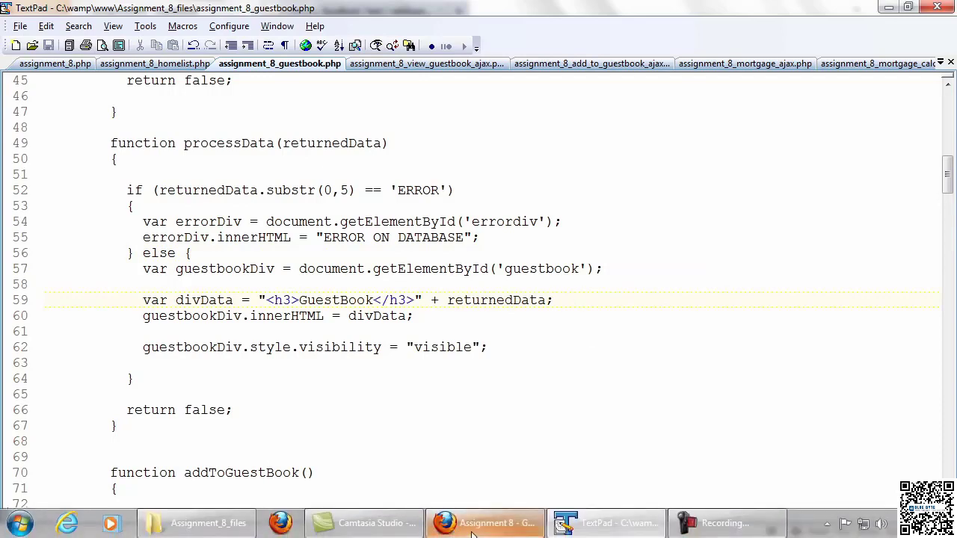
pyautogui.click(487, 523)
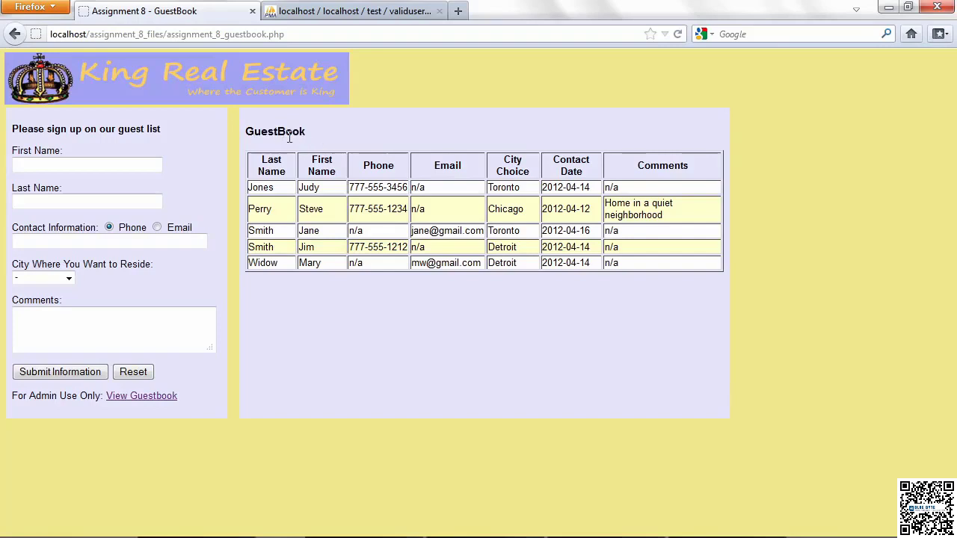
pyautogui.moveTo(292, 392)
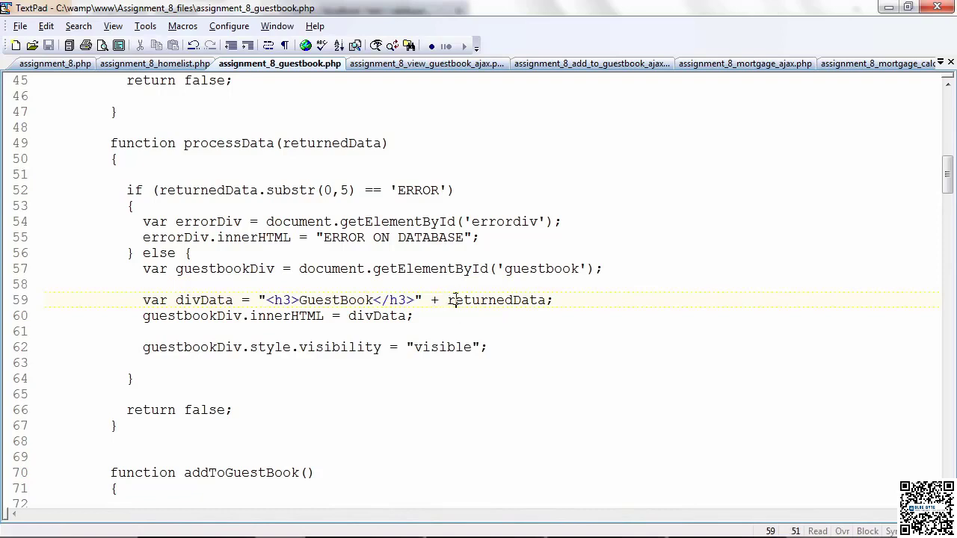
pyautogui.doubleClick(203, 299)
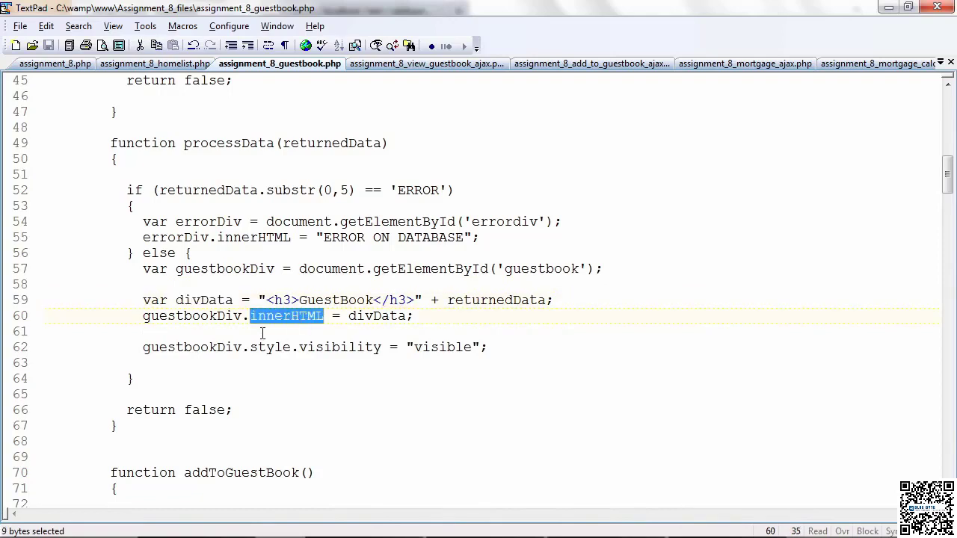
pyautogui.doubleClick(191, 316)
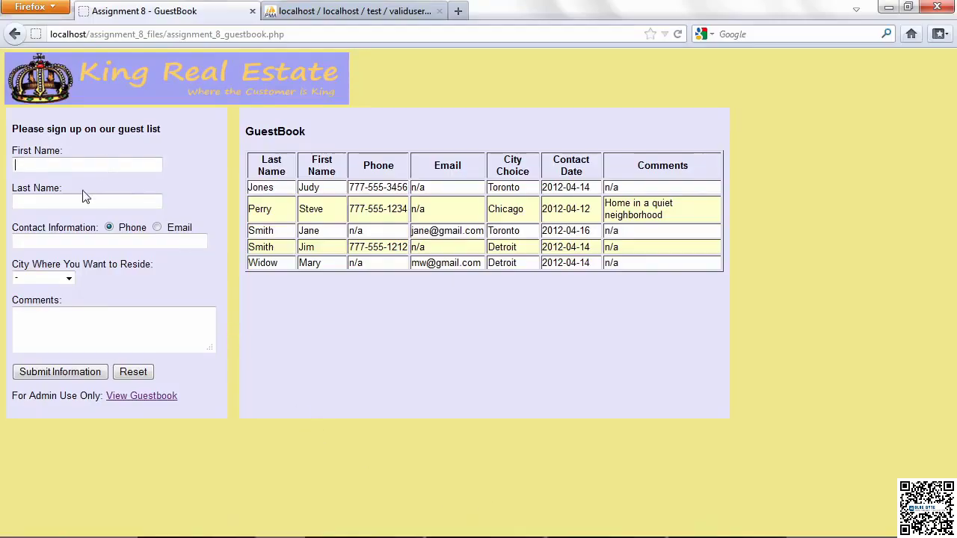
pyautogui.moveTo(53, 286)
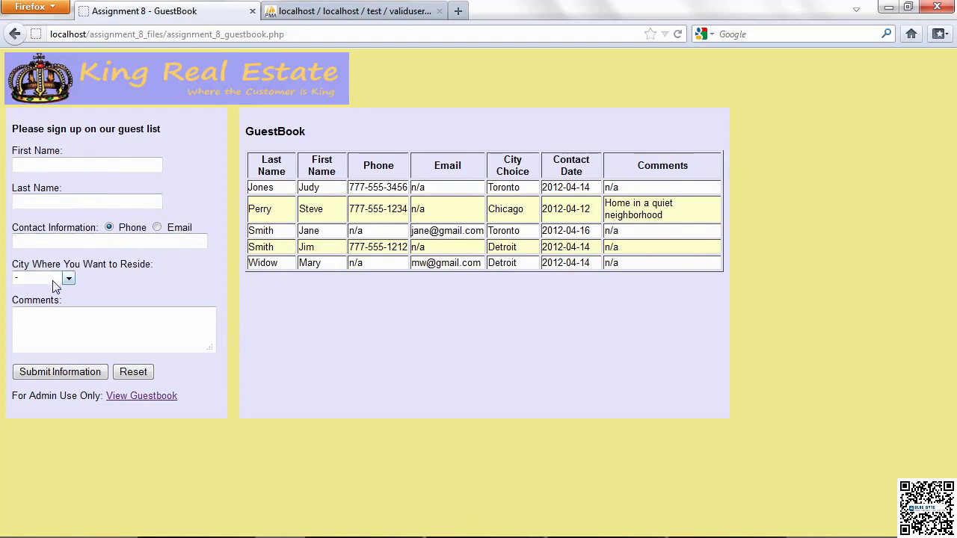
# Choose 1.Chicago and submit the otherwise empty form to trigger the name and contact warnings
pyautogui.click(42, 278)
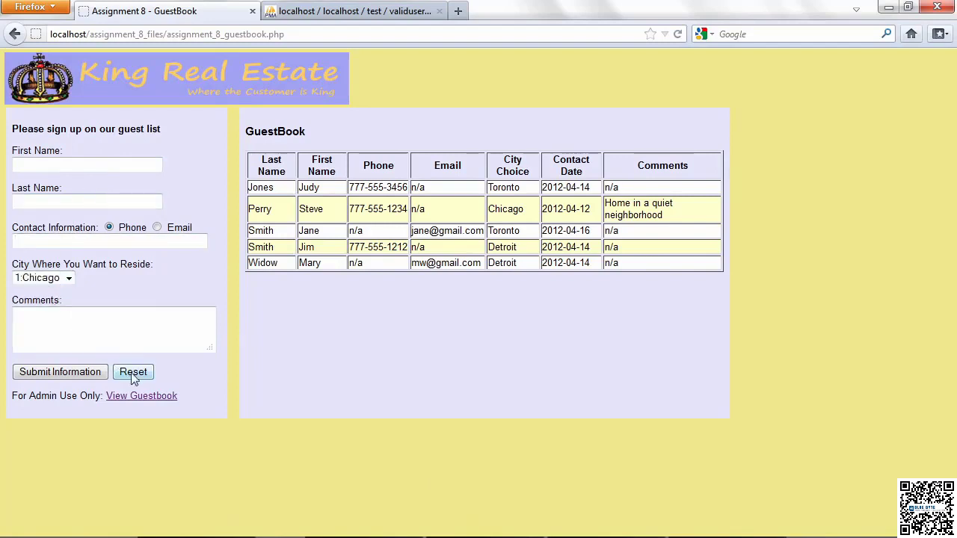
pyautogui.click(59, 371)
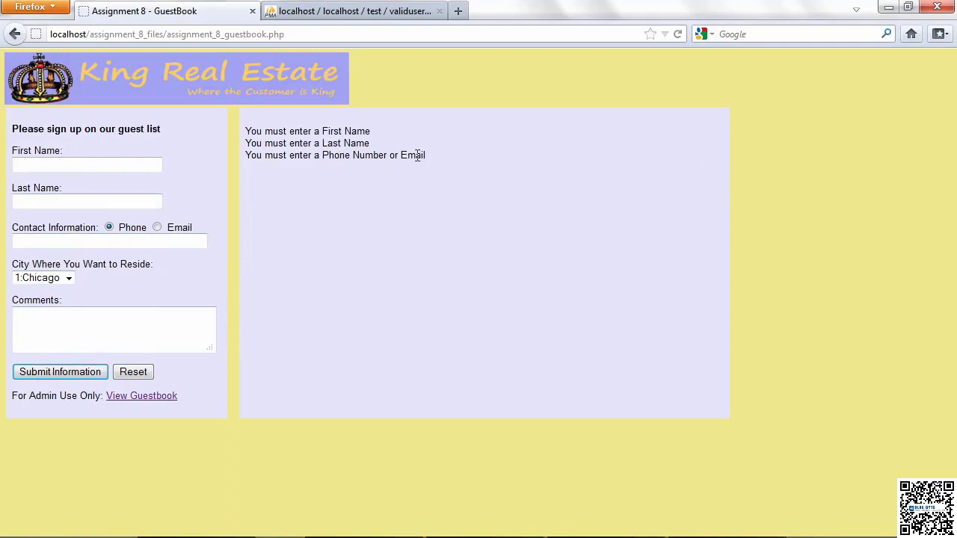
pyautogui.moveTo(440, 169)
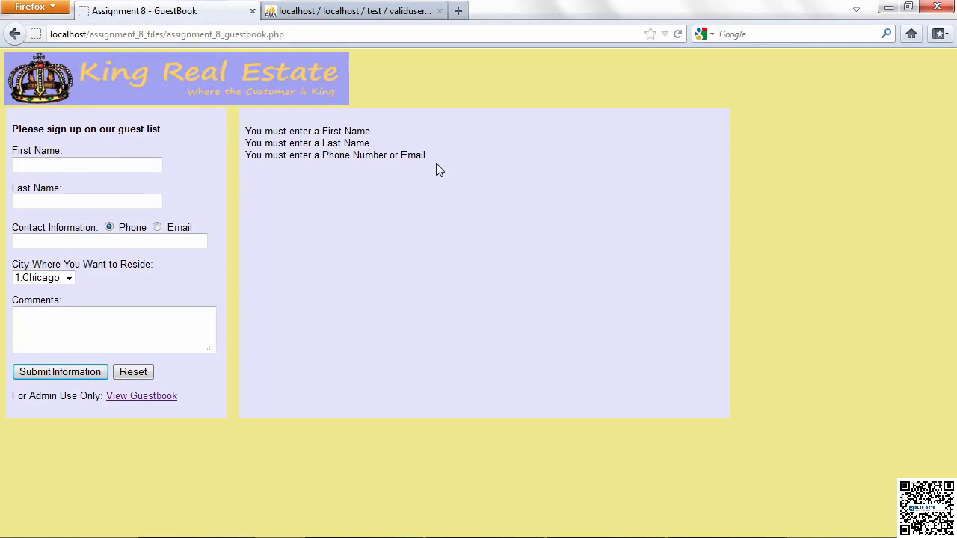
pyautogui.moveTo(483, 511)
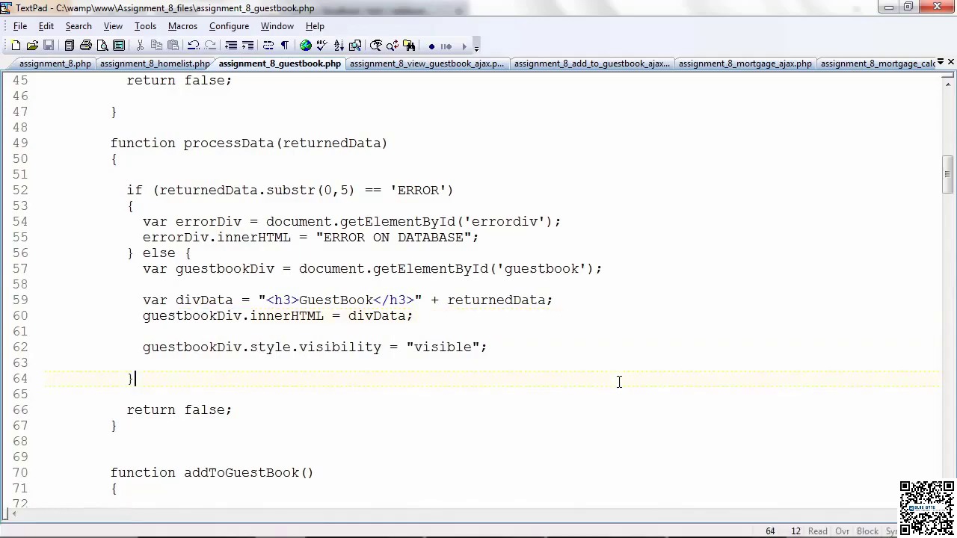
pyautogui.scroll(-3)
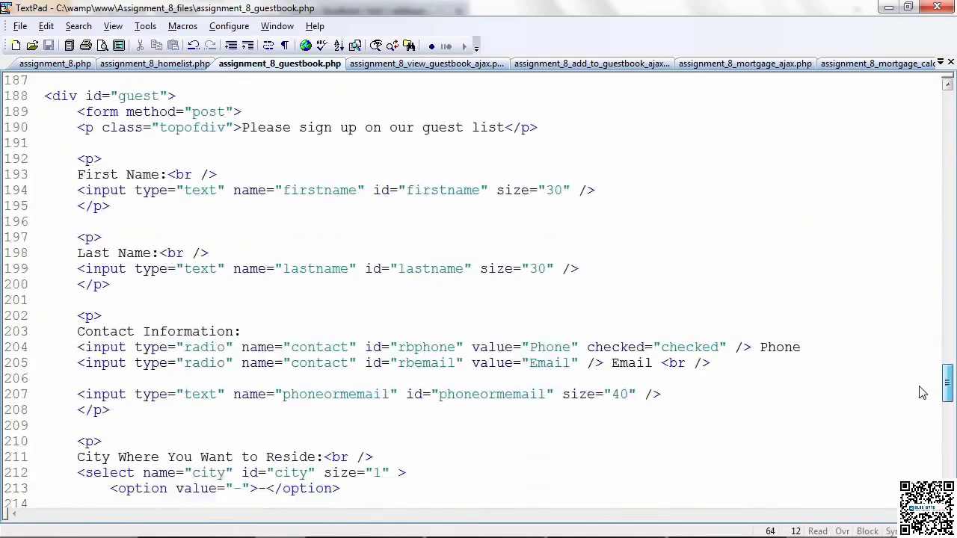
pyautogui.scroll(-3)
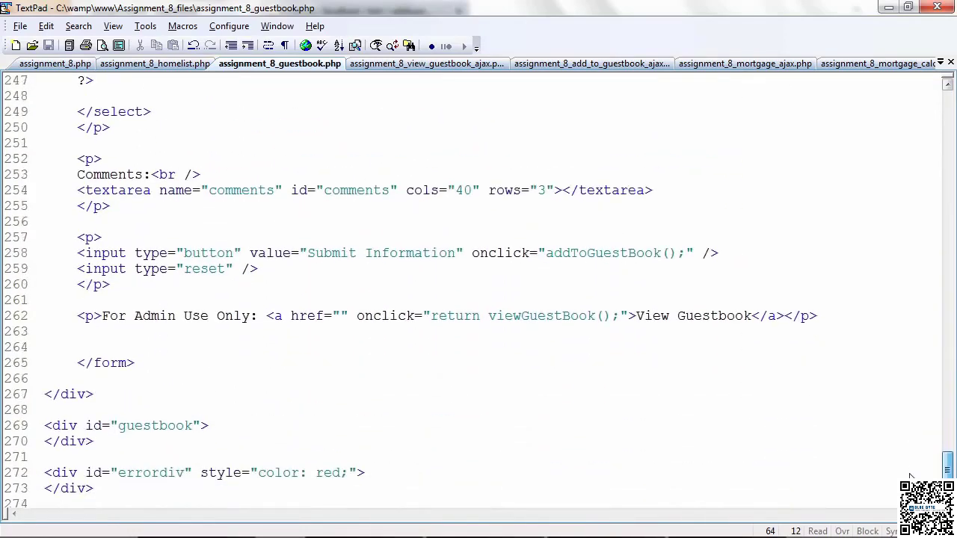
pyautogui.doubleClick(601, 269)
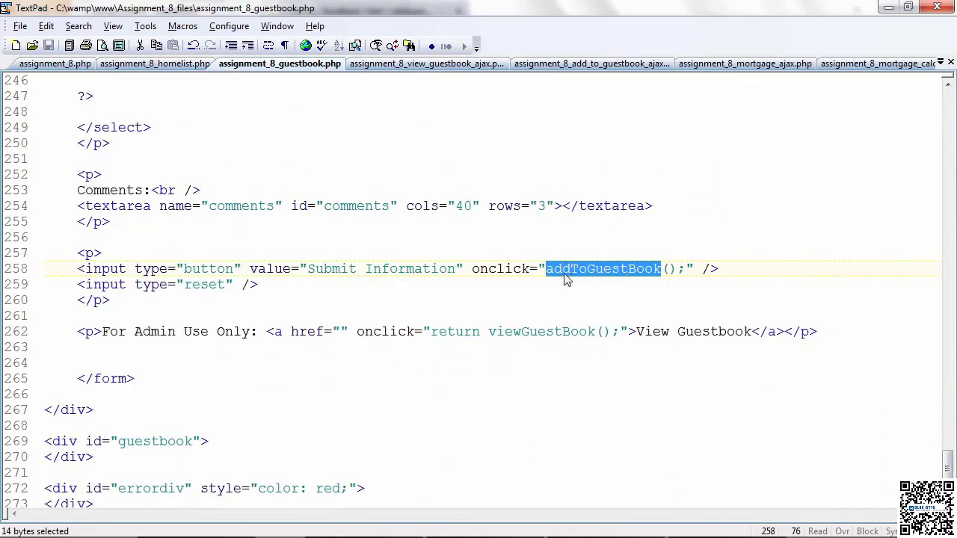
pyautogui.moveTo(638, 281)
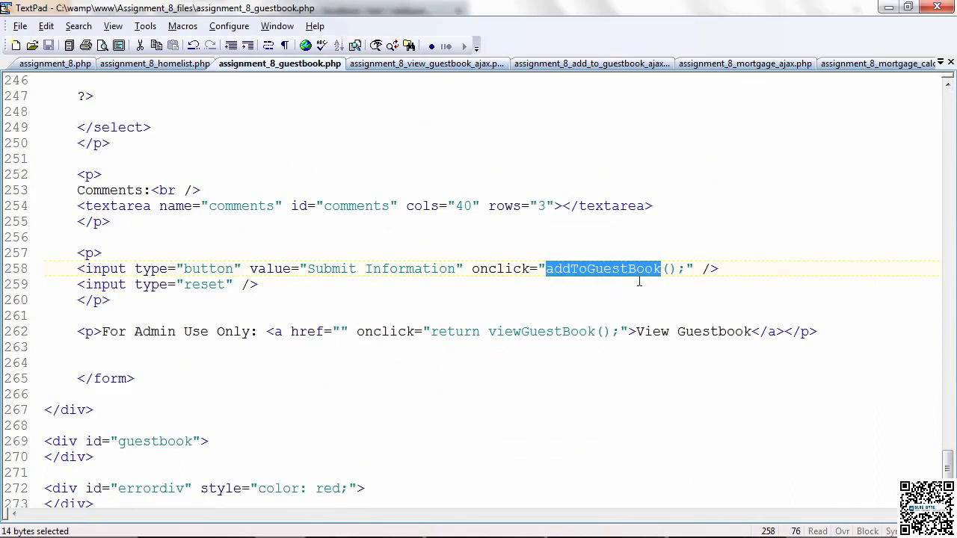
pyautogui.moveTo(939, 448)
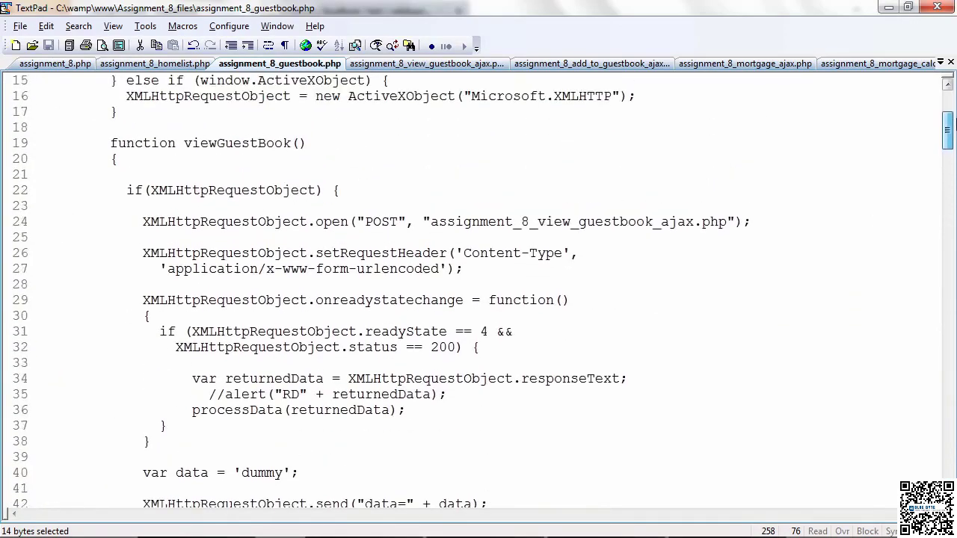
pyautogui.scroll(-3)
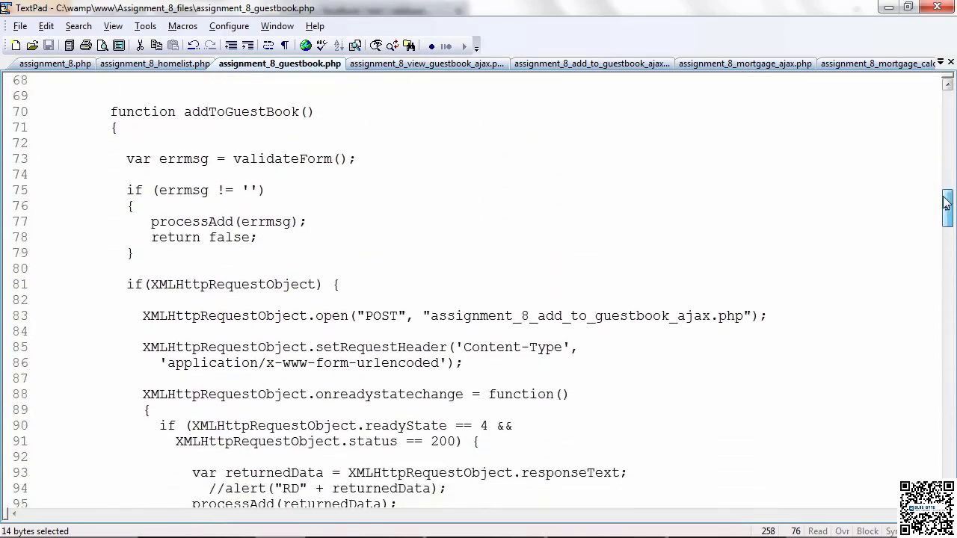
pyautogui.doubleClick(240, 110)
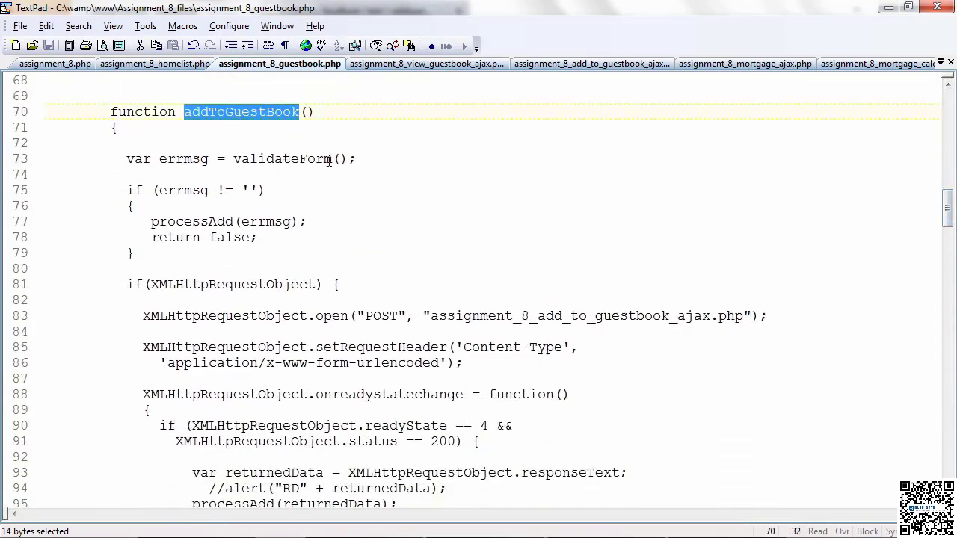
pyautogui.click(355, 158)
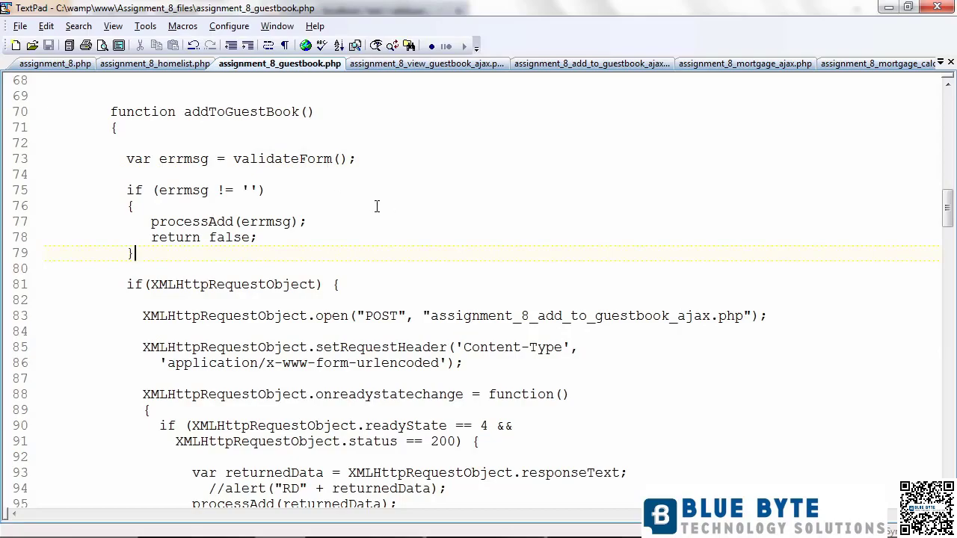
pyautogui.scroll(-3)
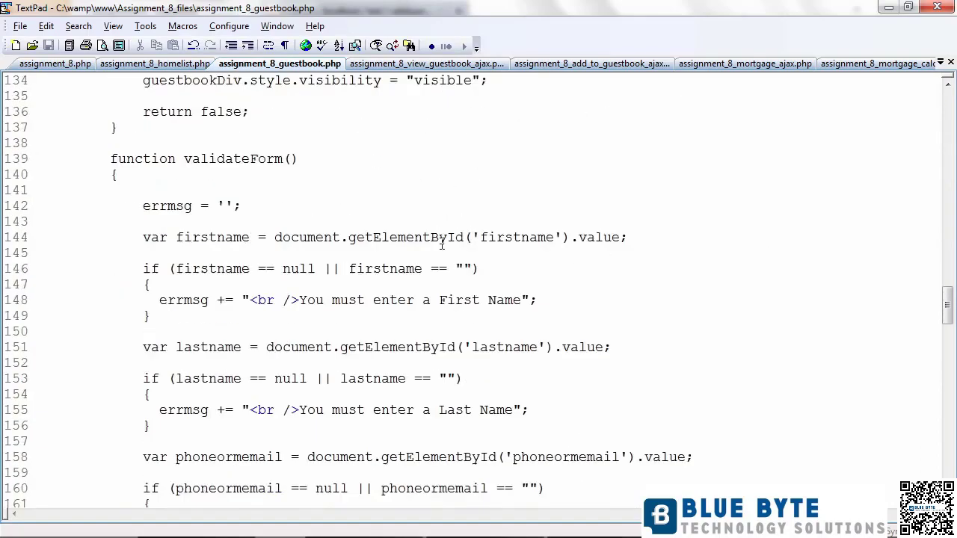
pyautogui.scroll(-3)
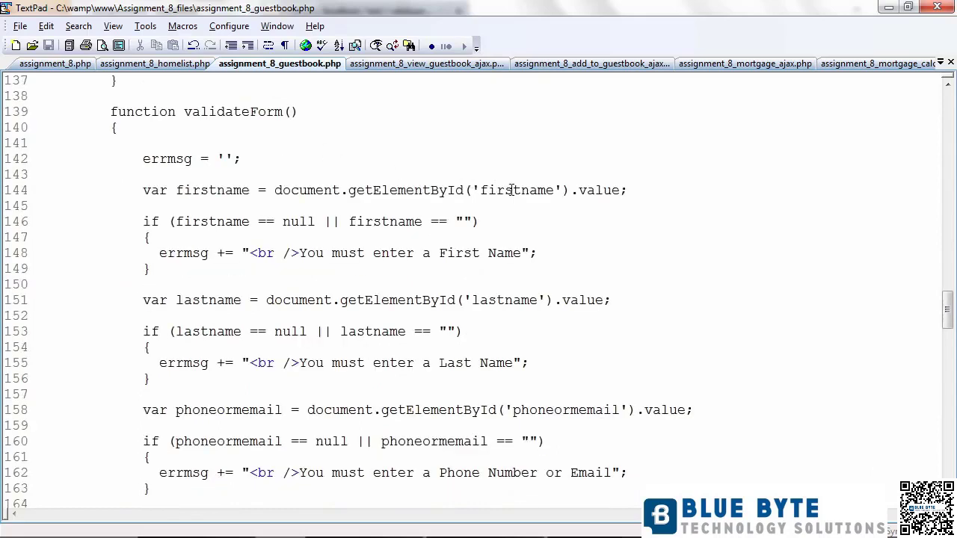
pyautogui.doubleClick(516, 190)
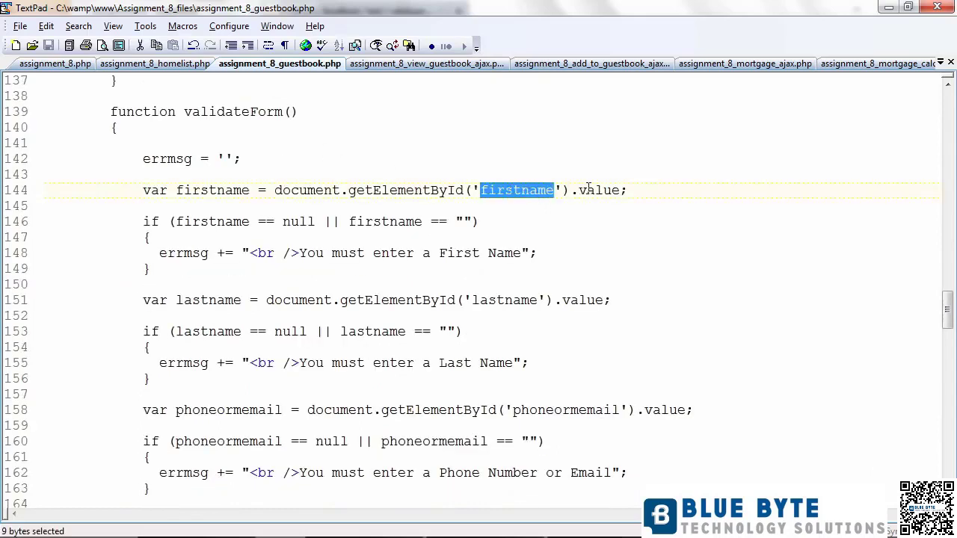
pyautogui.doubleClick(598, 189)
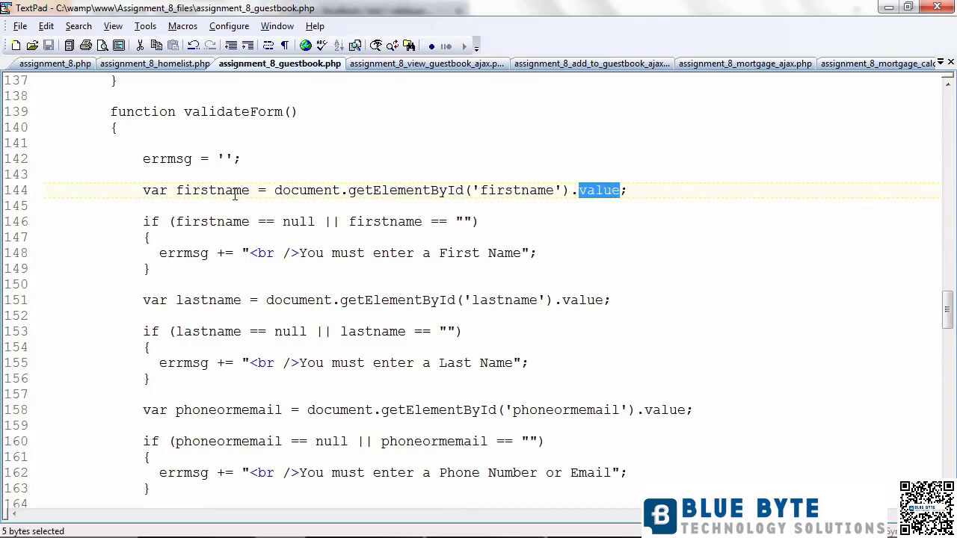
pyautogui.click(291, 221)
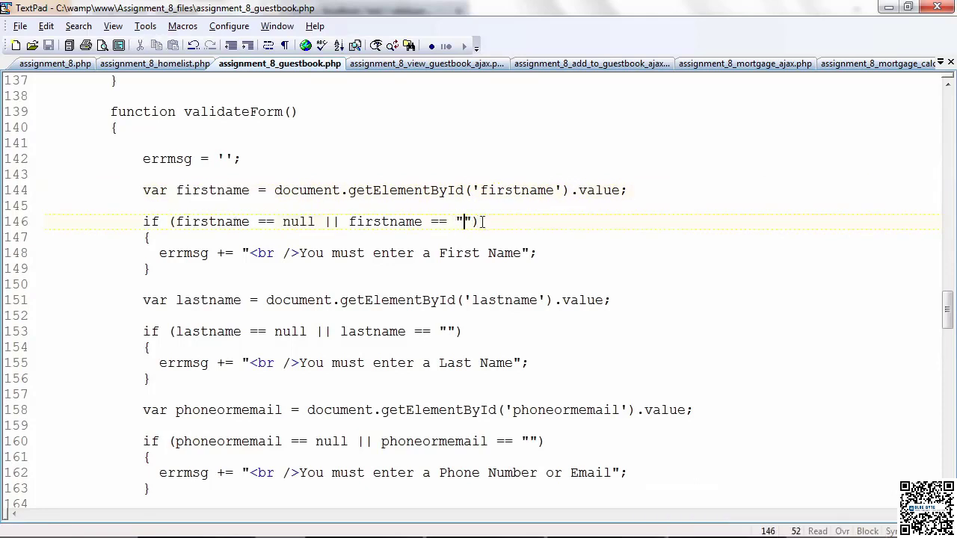
pyautogui.moveTo(346, 253); pyautogui.dragTo(524, 252)
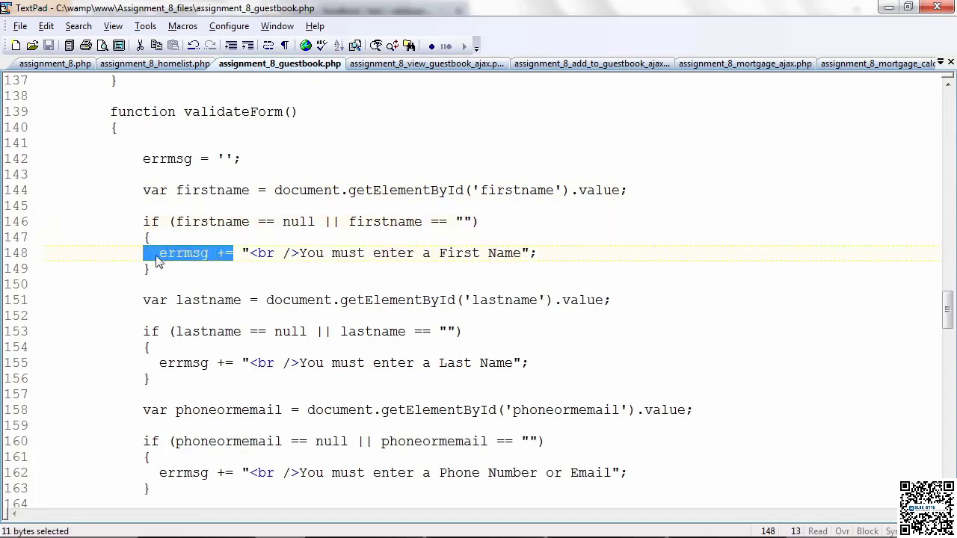
pyautogui.click(222, 252)
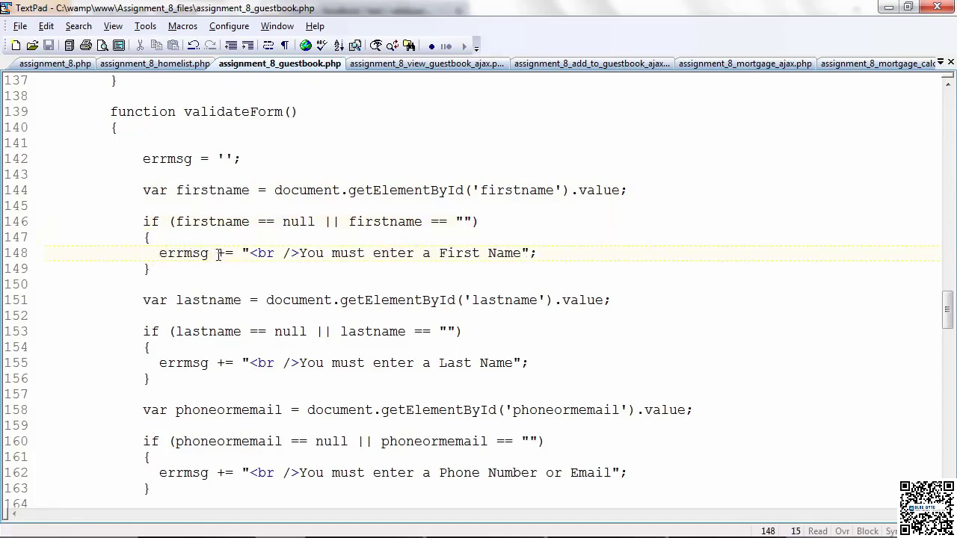
pyautogui.click(640, 270)
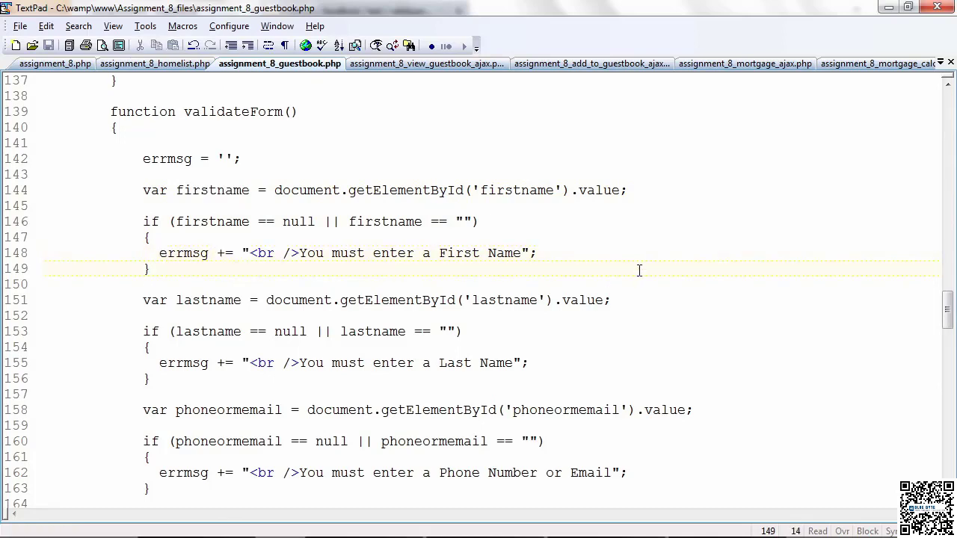
pyautogui.scroll(-3)
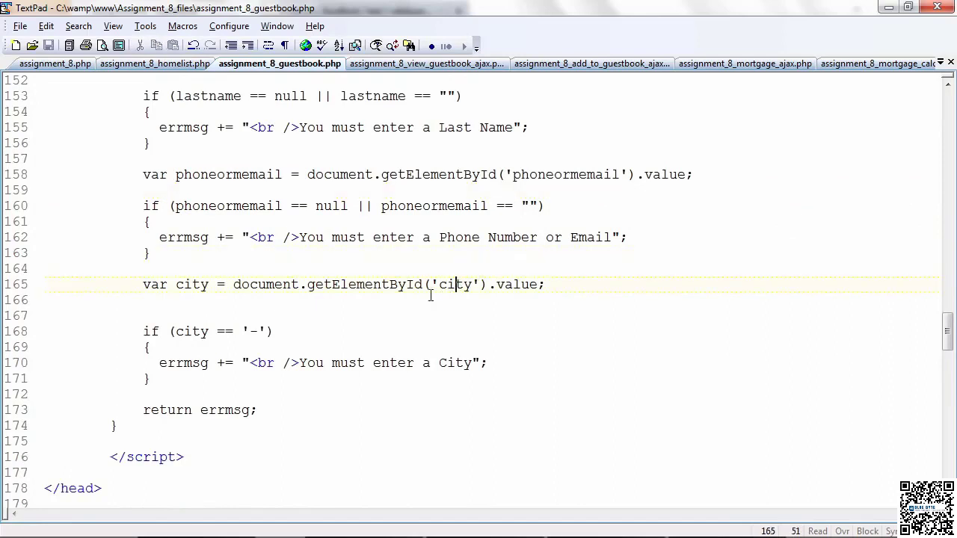
pyautogui.scroll(-3)
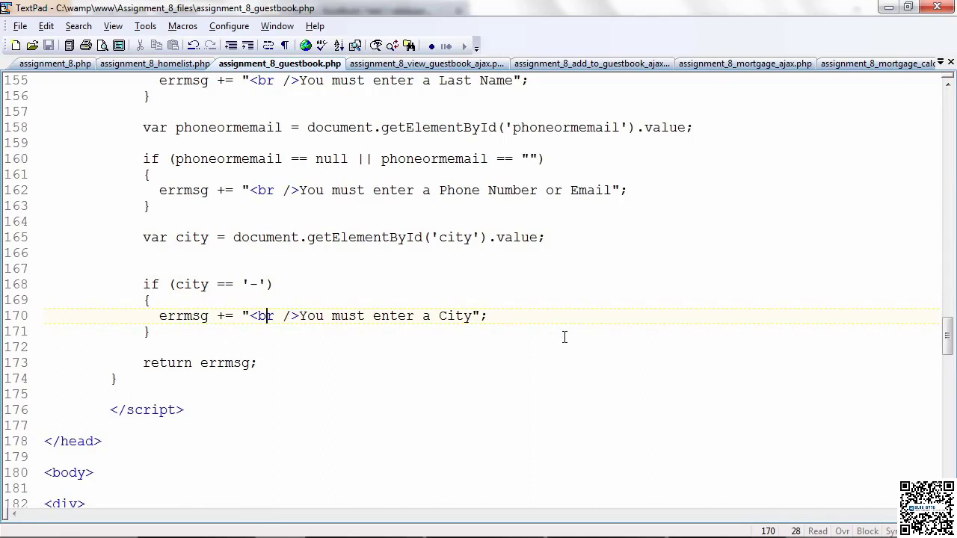
pyautogui.moveTo(600, 333)
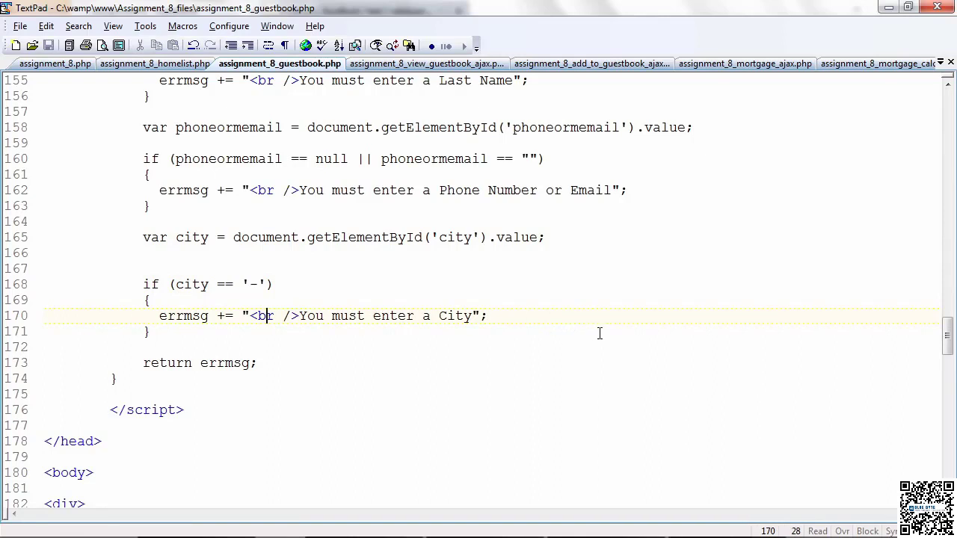
pyautogui.moveTo(610, 326)
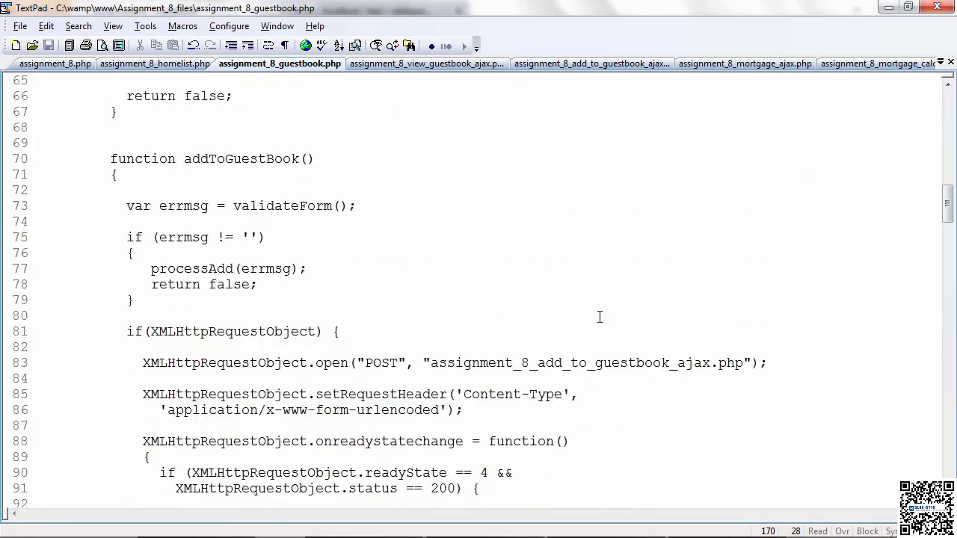
pyautogui.moveTo(159, 236)
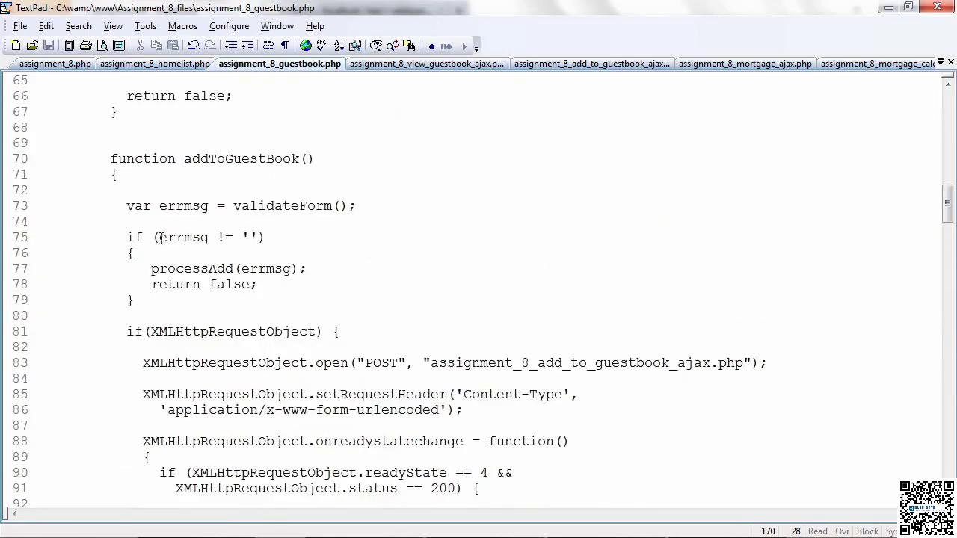
pyautogui.moveTo(159, 236); pyautogui.dragTo(261, 237)
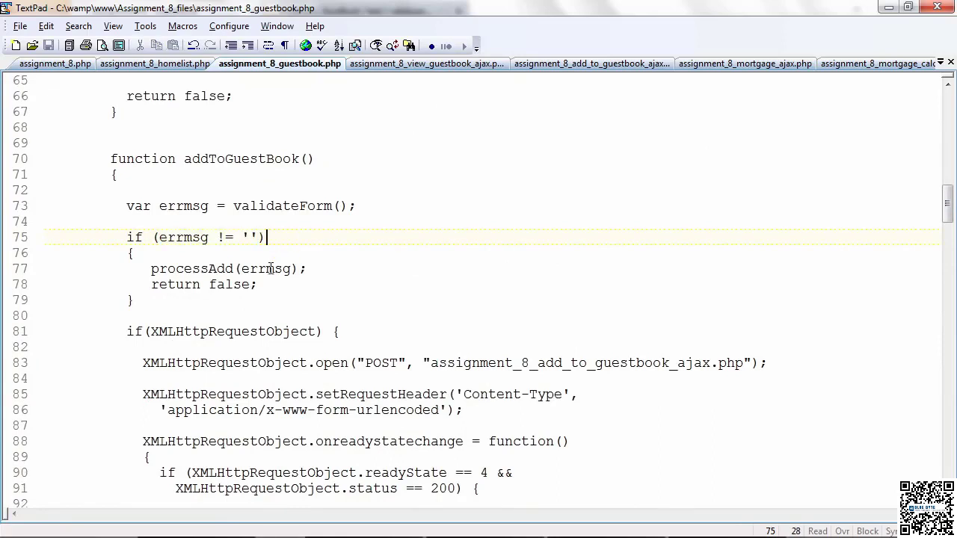
pyautogui.doubleClick(266, 269)
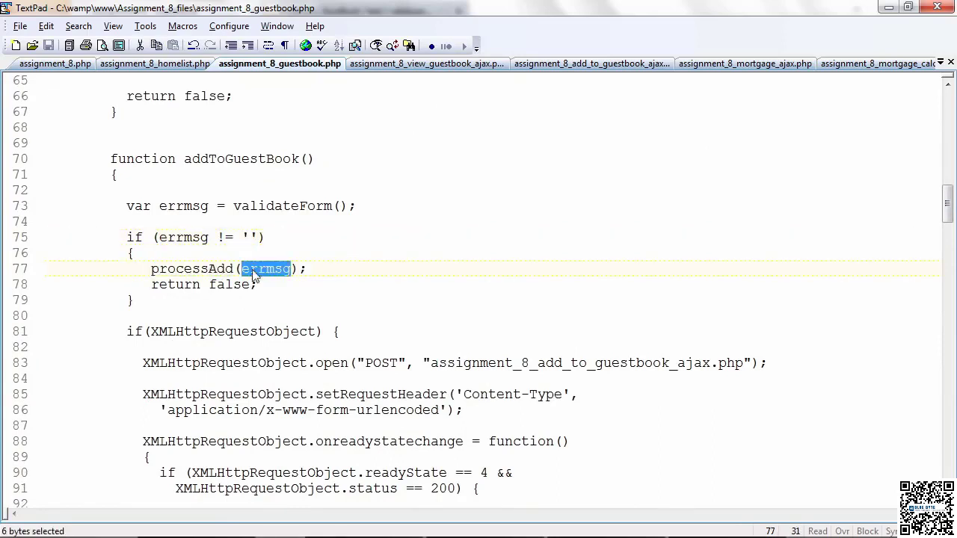
pyautogui.doubleClick(227, 284)
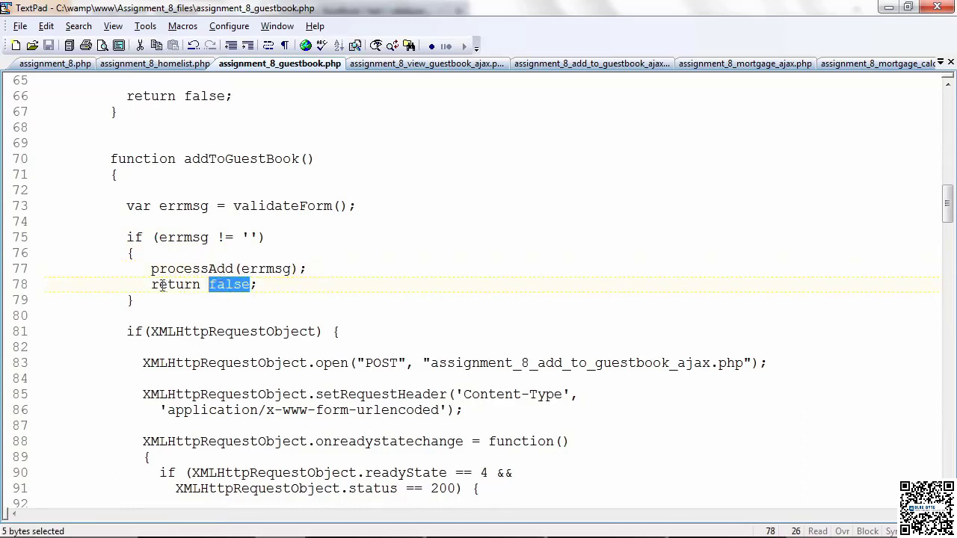
pyautogui.click(266, 236)
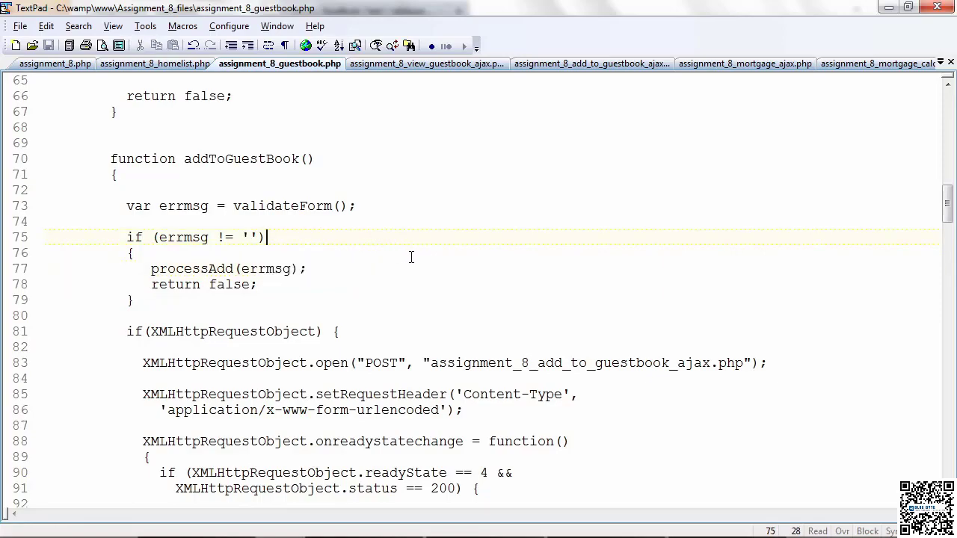
pyautogui.scroll(-3)
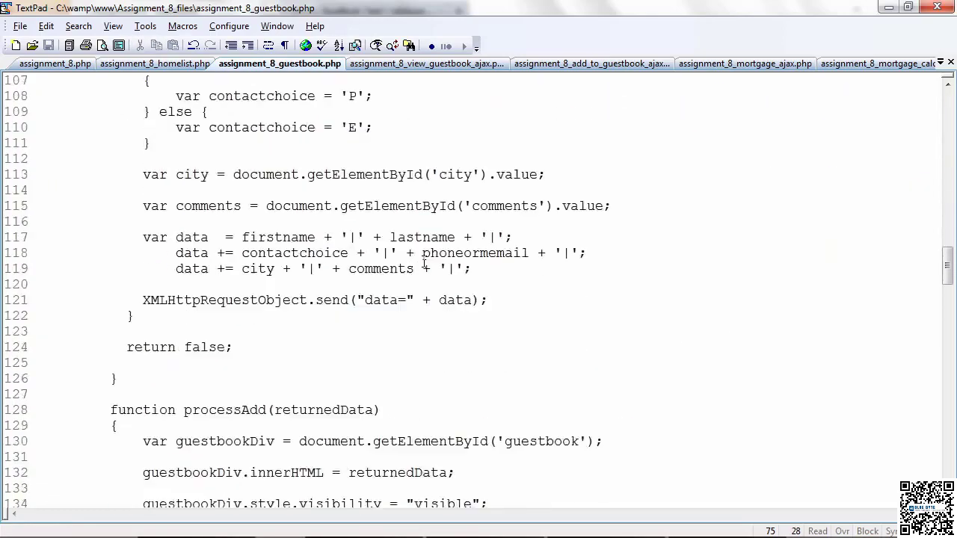
pyautogui.scroll(-3)
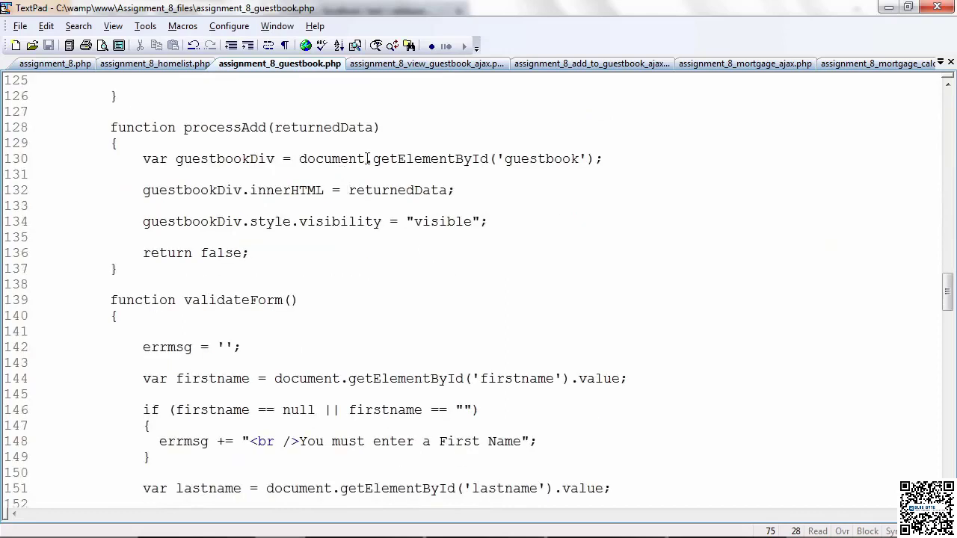
pyautogui.doubleClick(540, 159)
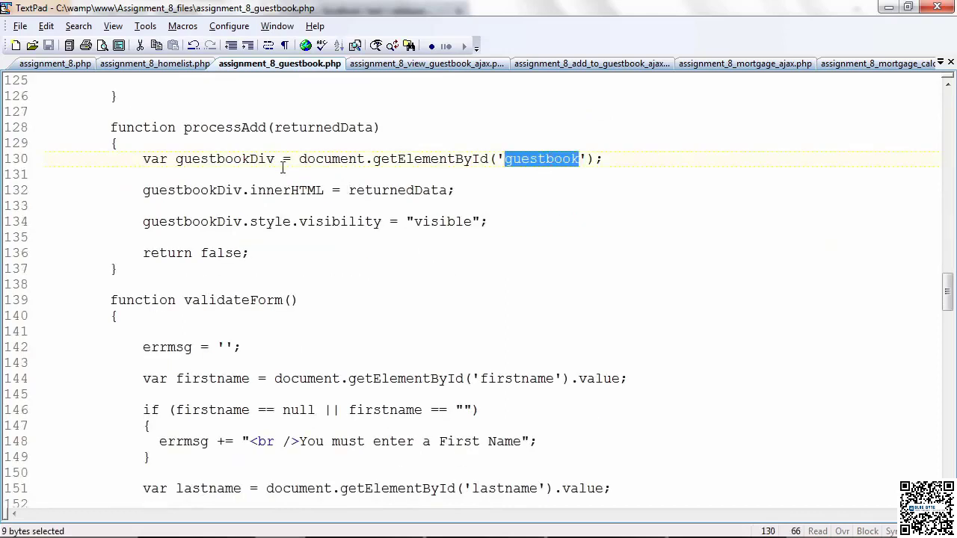
pyautogui.doubleClick(398, 190)
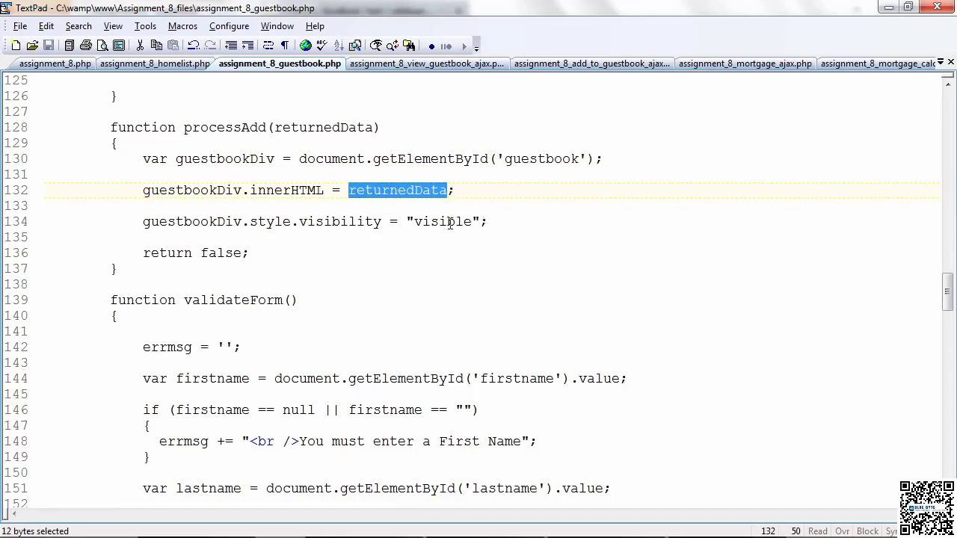
pyautogui.doubleClick(339, 221)
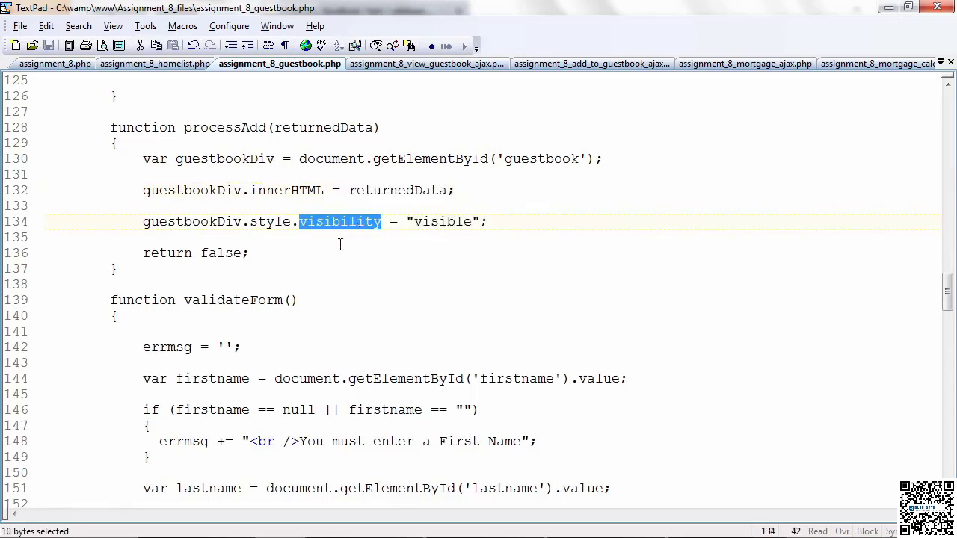